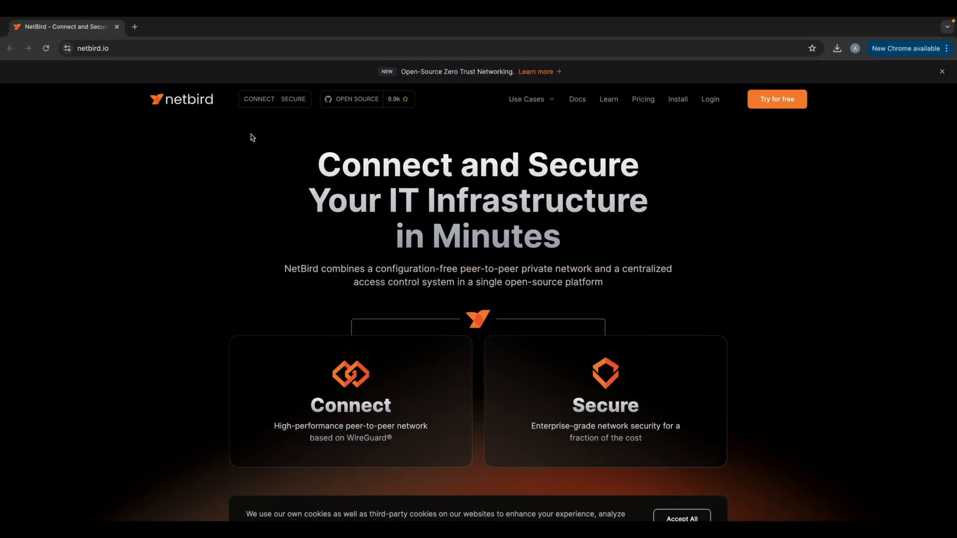
# Download the NetBird macOS installer for Intel from the install page and open it.
pyautogui.click(677, 99)
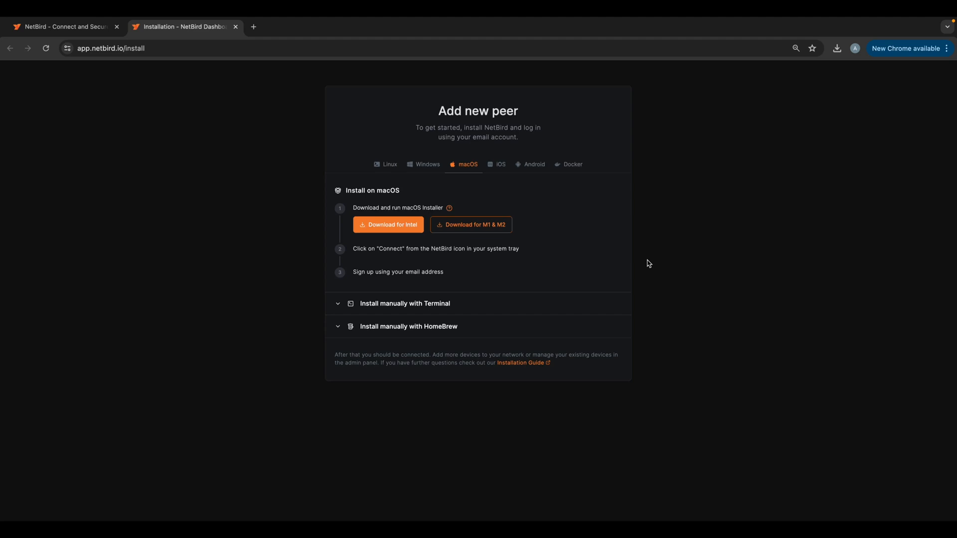
pyautogui.moveTo(568, 167)
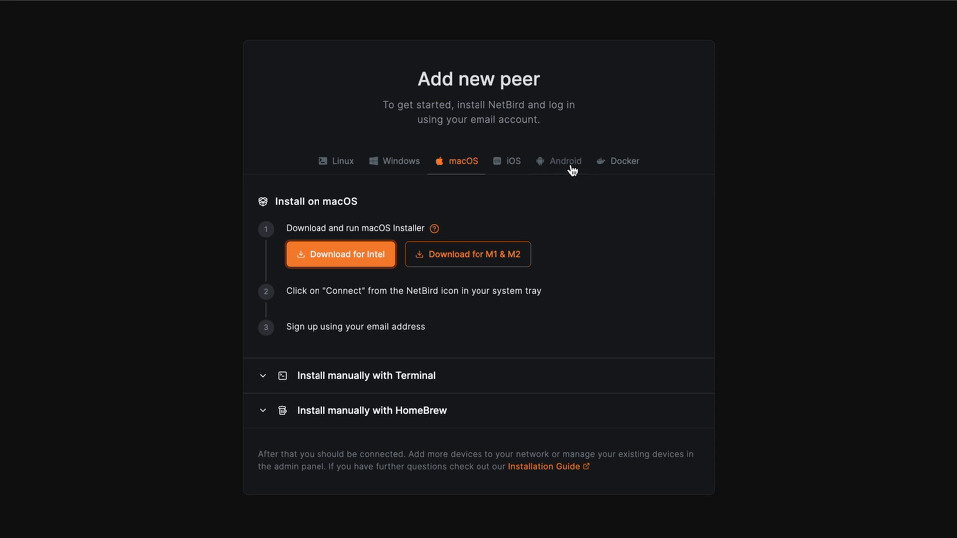
pyautogui.moveTo(626, 336)
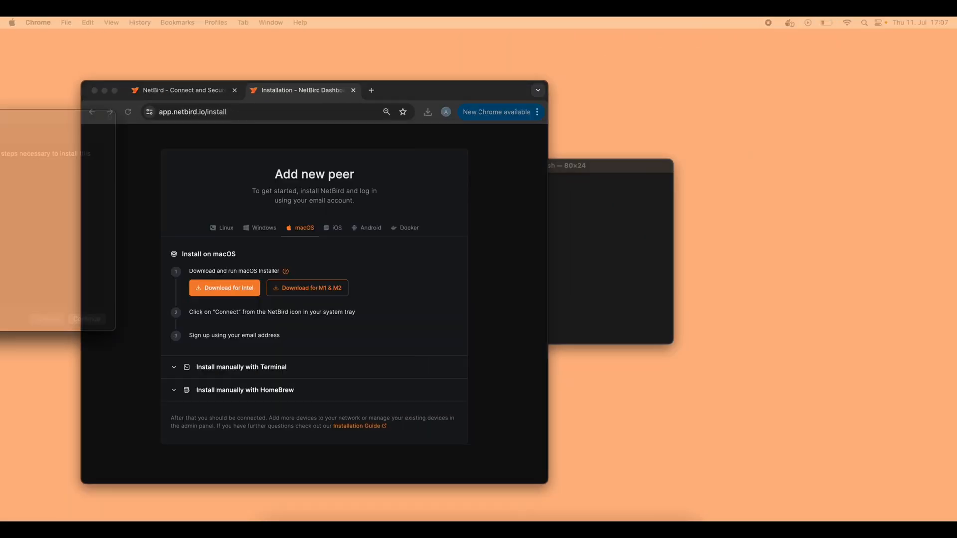
# Run the NetBird macOS installer, authorize the install, and close it when done.
pyautogui.click(628, 384)
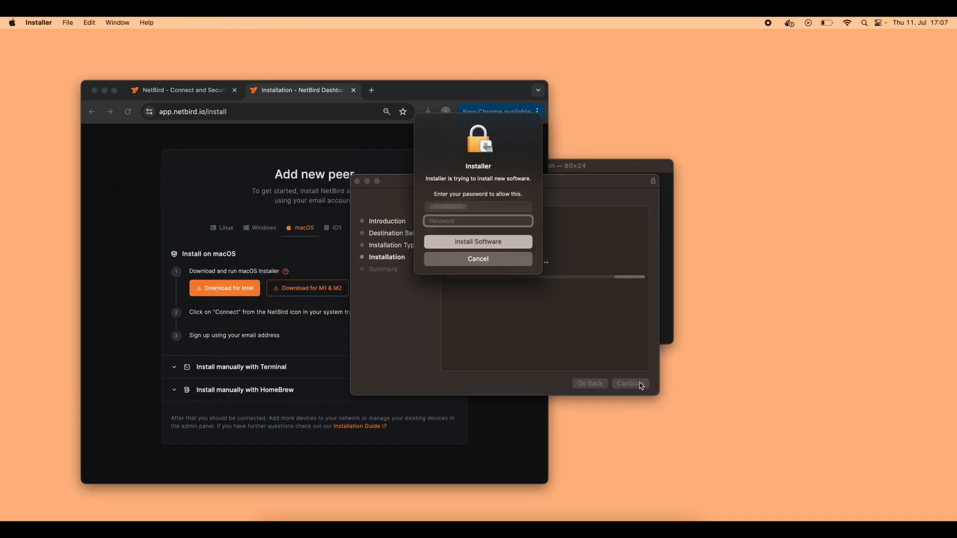
pyautogui.click(478, 242)
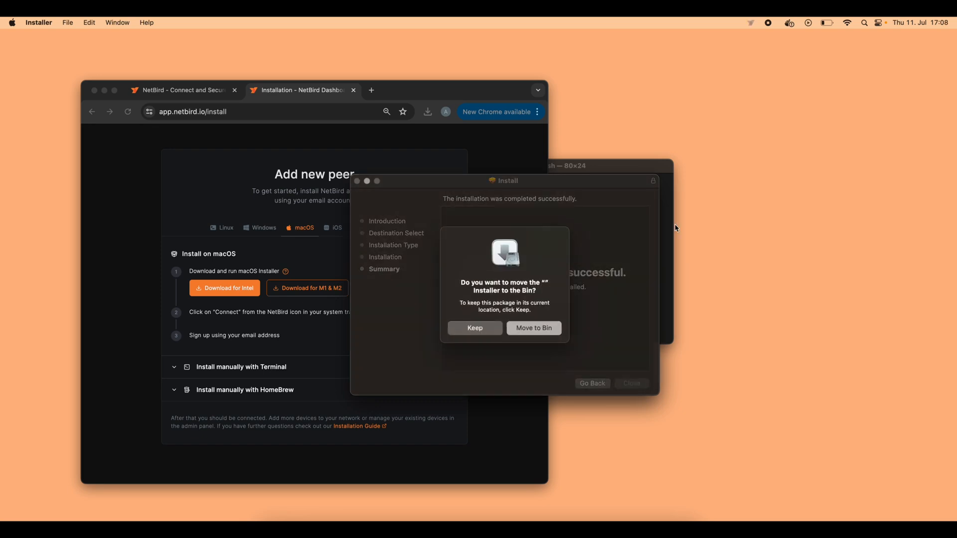
pyautogui.click(473, 328)
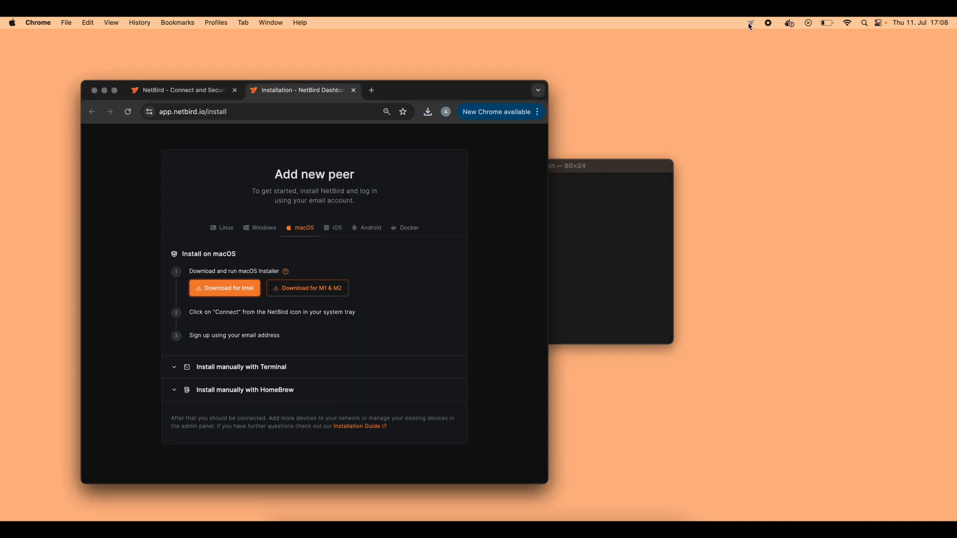
# Connect the laptop from the NetBird tray by signing in with Google and accepting access.
pyautogui.click(749, 25)
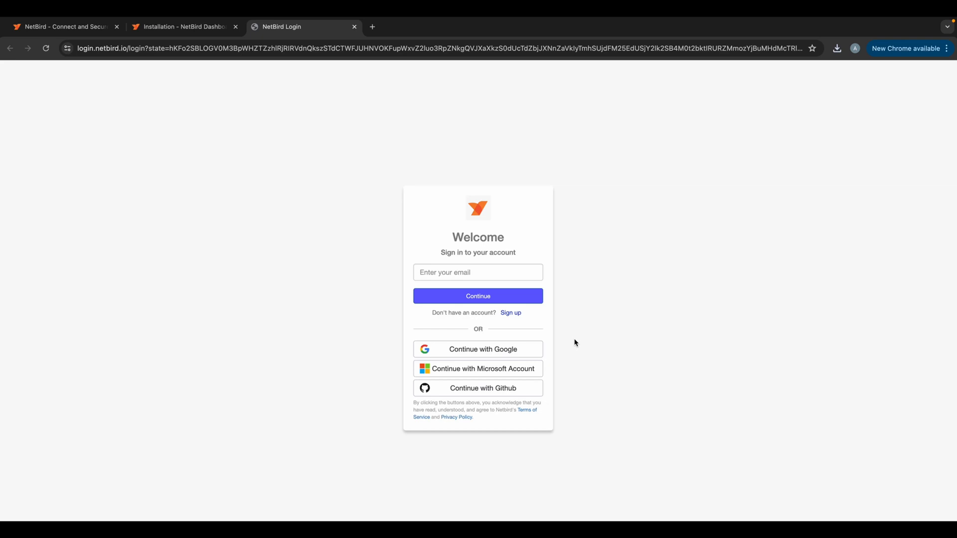
pyautogui.moveTo(551, 351)
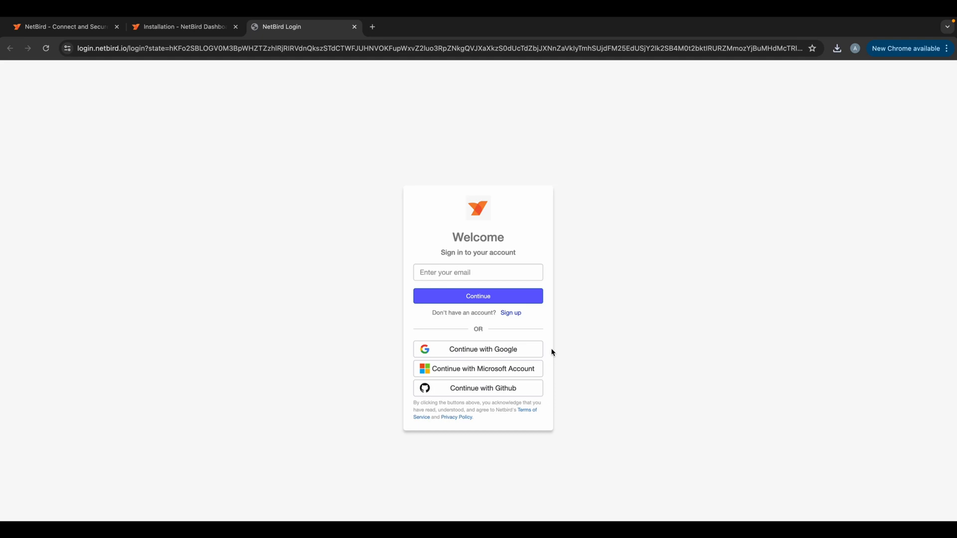
pyautogui.moveTo(550, 353)
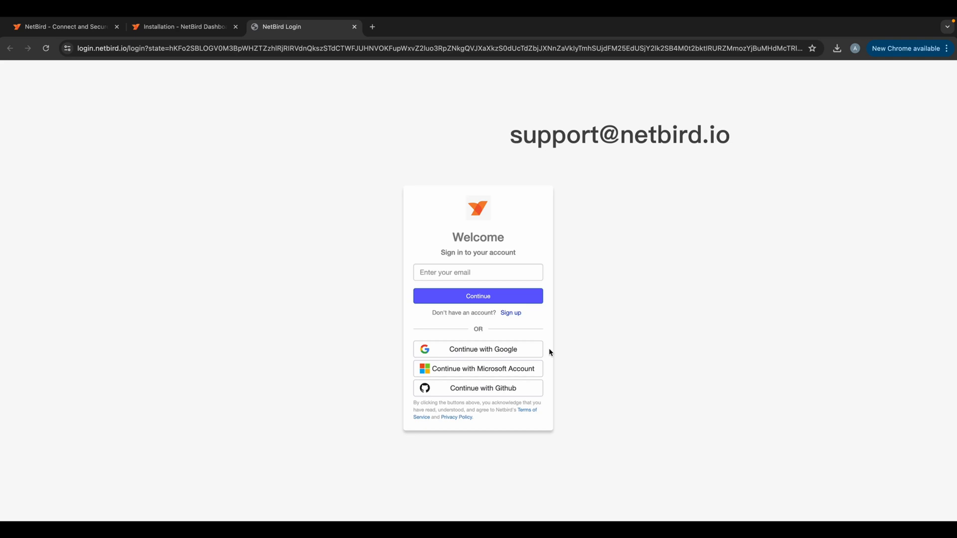
pyautogui.click(478, 349)
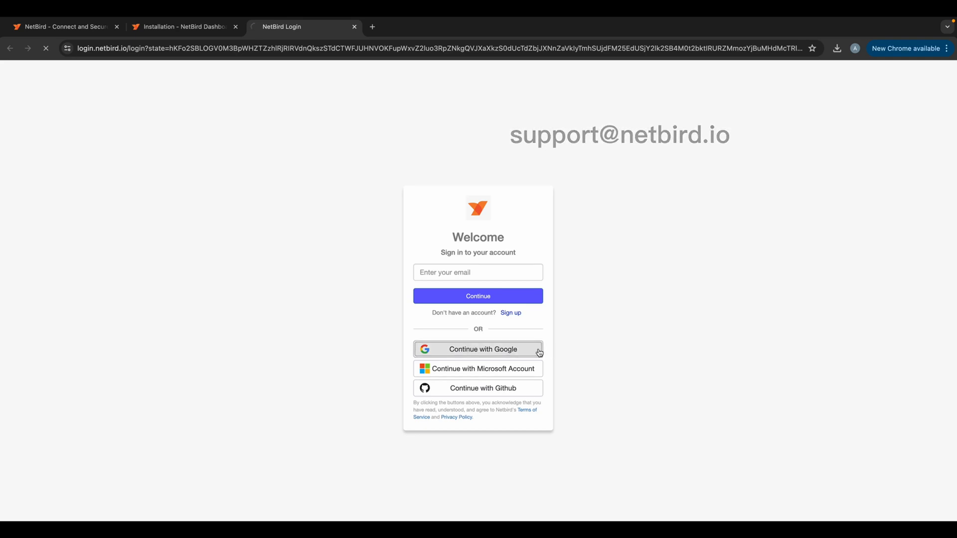
pyautogui.click(478, 349)
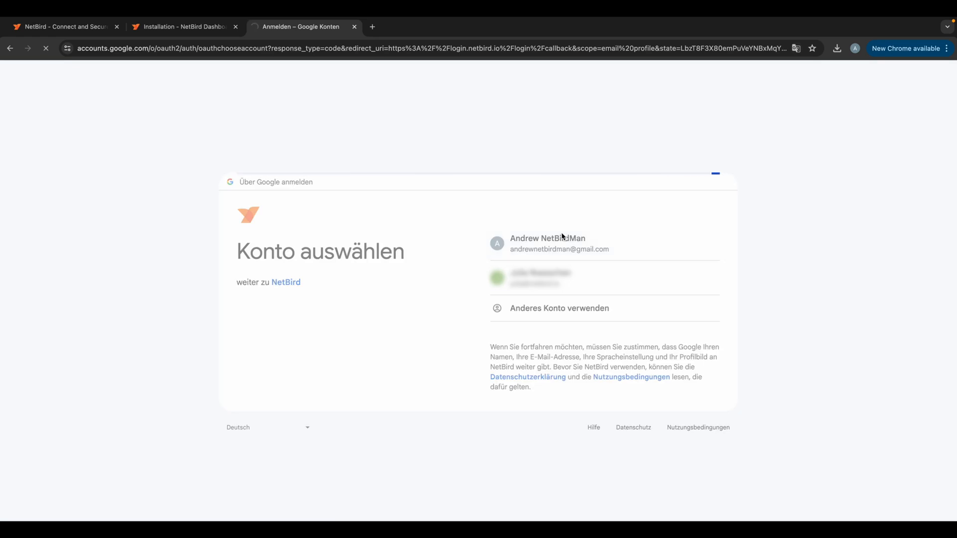
pyautogui.click(548, 244)
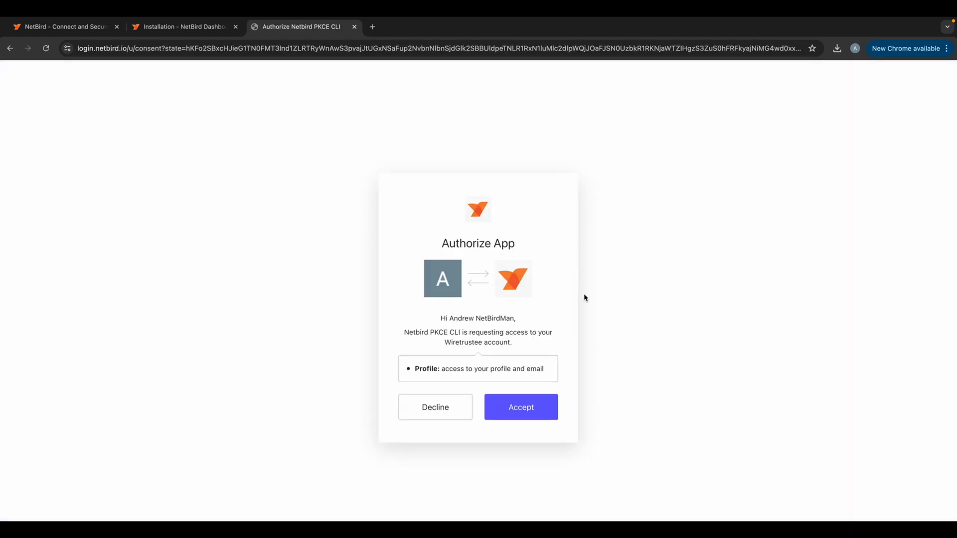
pyautogui.click(521, 407)
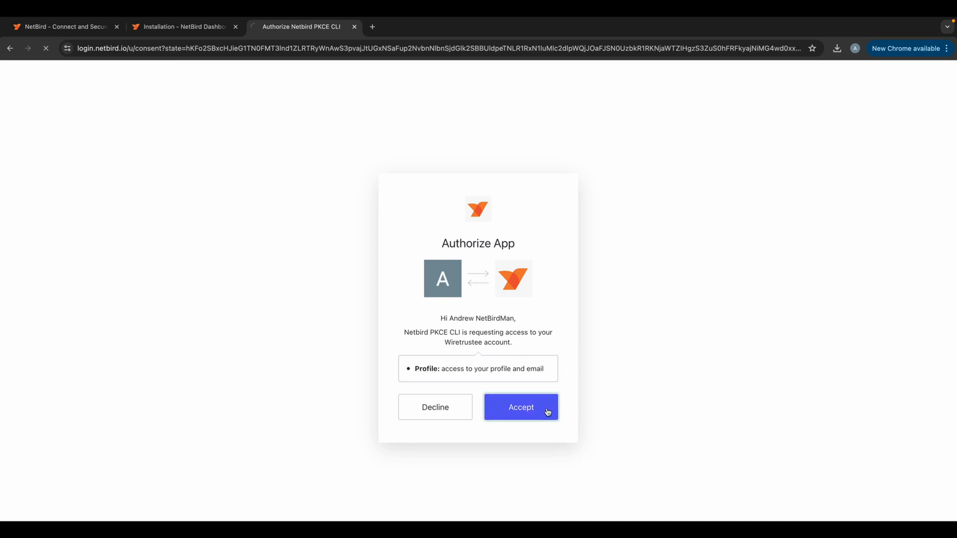
pyautogui.click(521, 407)
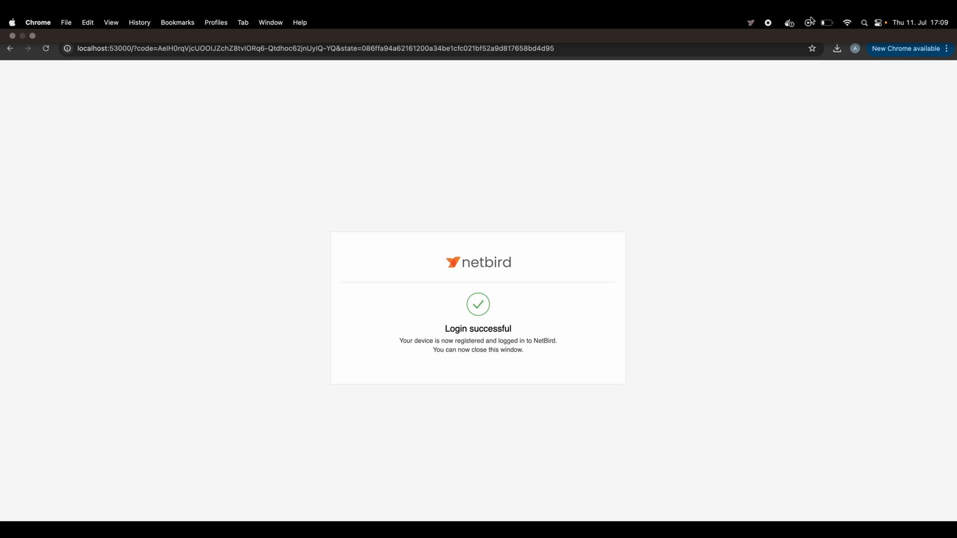
# Rename the MacBook peer to 'laptop' from its peer details page.
pyautogui.click(750, 22)
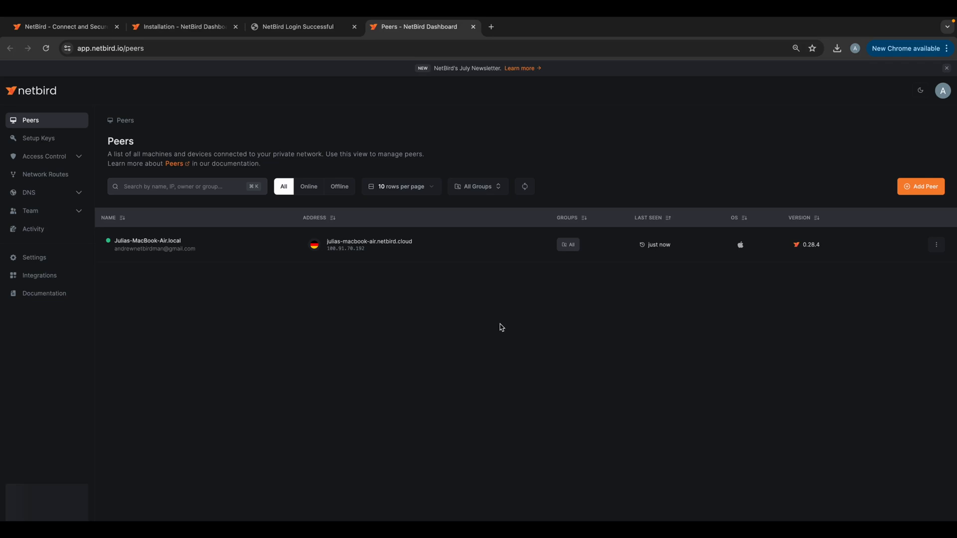
pyautogui.click(147, 244)
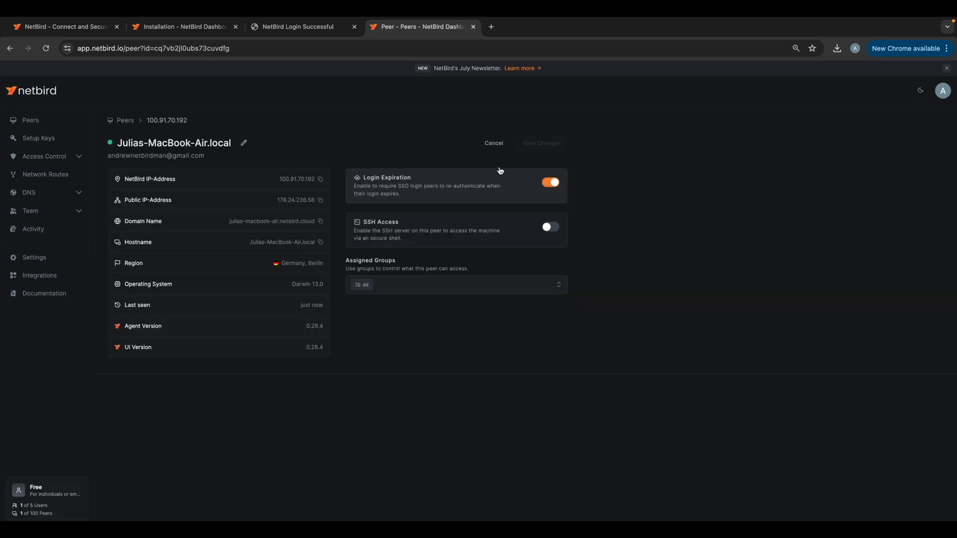
pyautogui.click(244, 143)
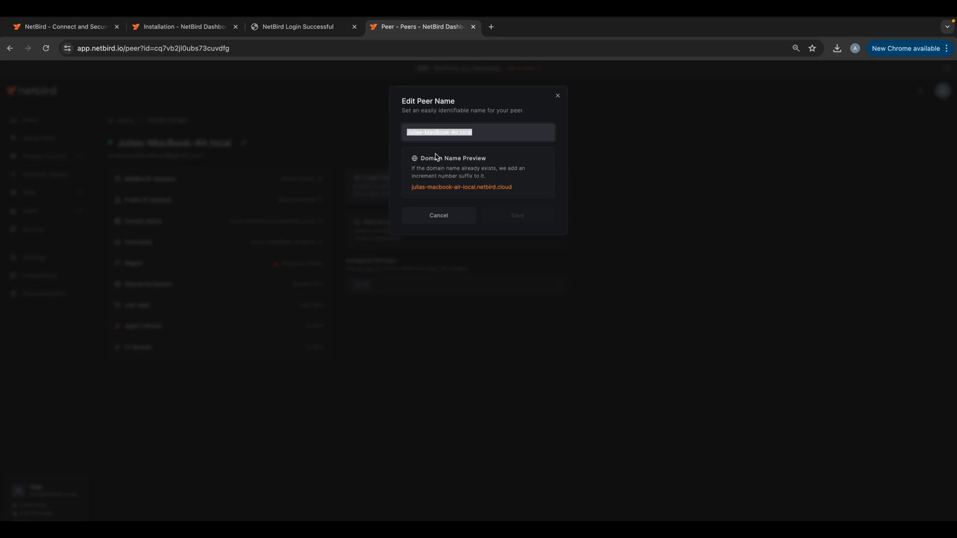
pyautogui.write('laptop')
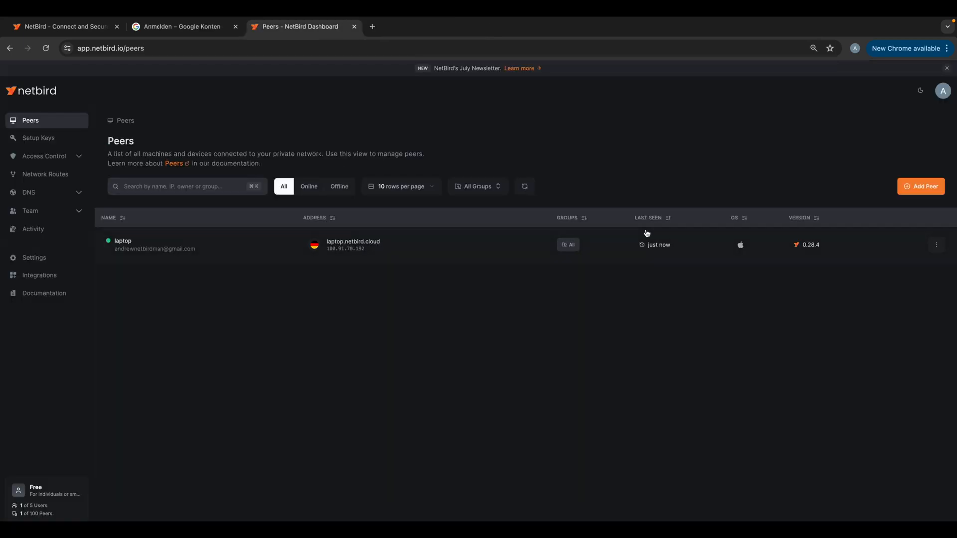
pyautogui.click(921, 186)
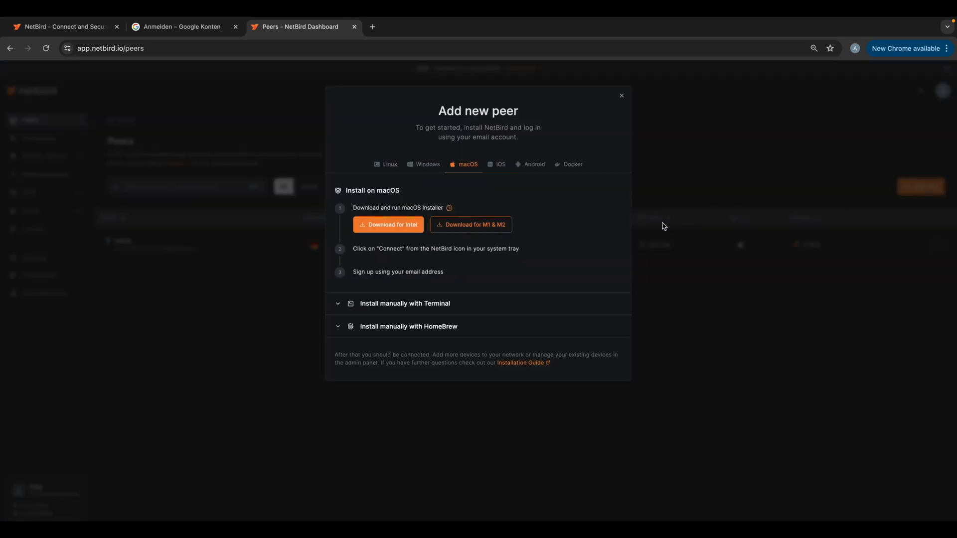
pyautogui.click(571, 164)
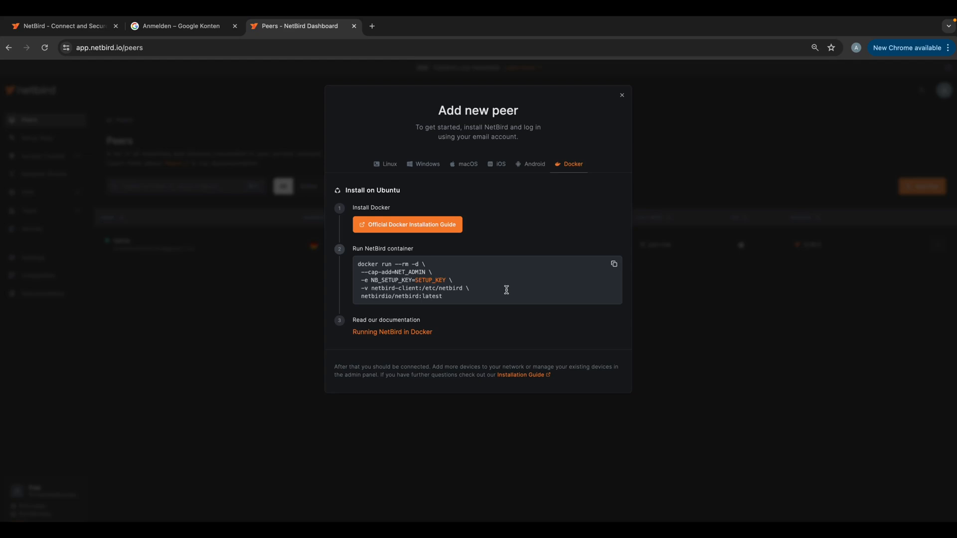
pyautogui.moveTo(508, 293)
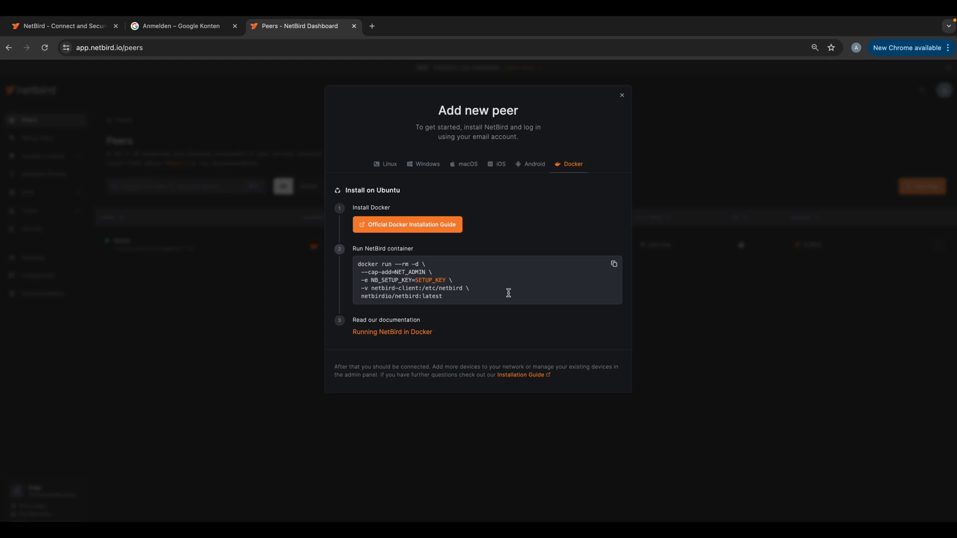
pyautogui.moveTo(505, 290)
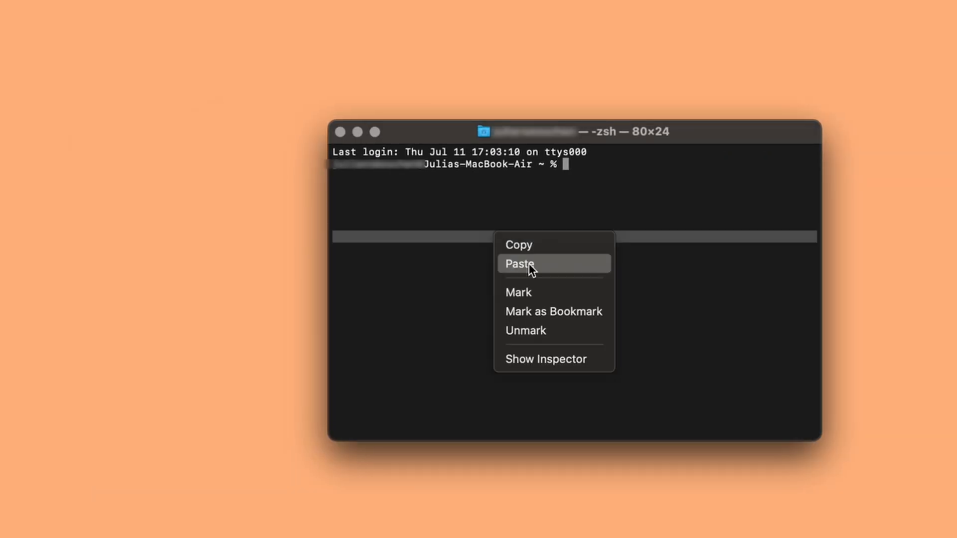
pyautogui.click(519, 264)
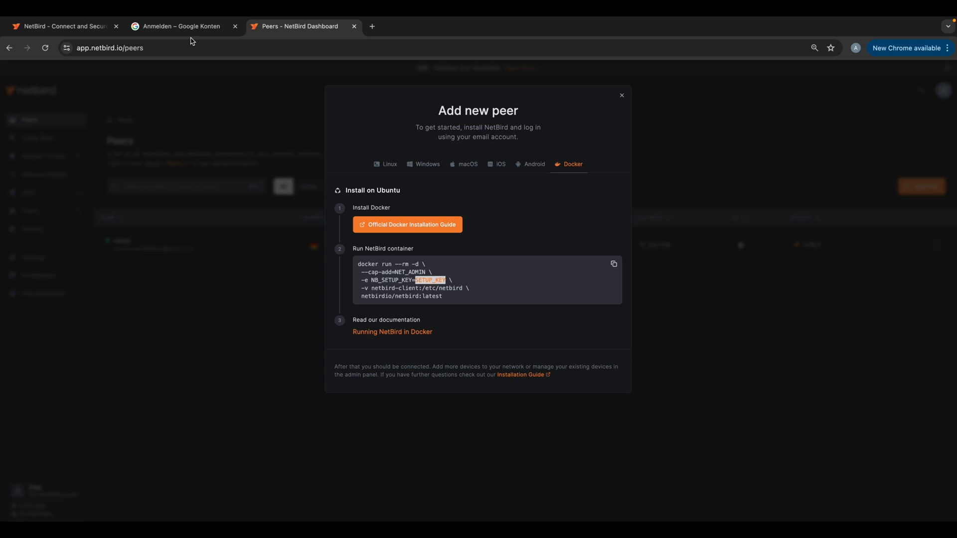
pyautogui.click(182, 27)
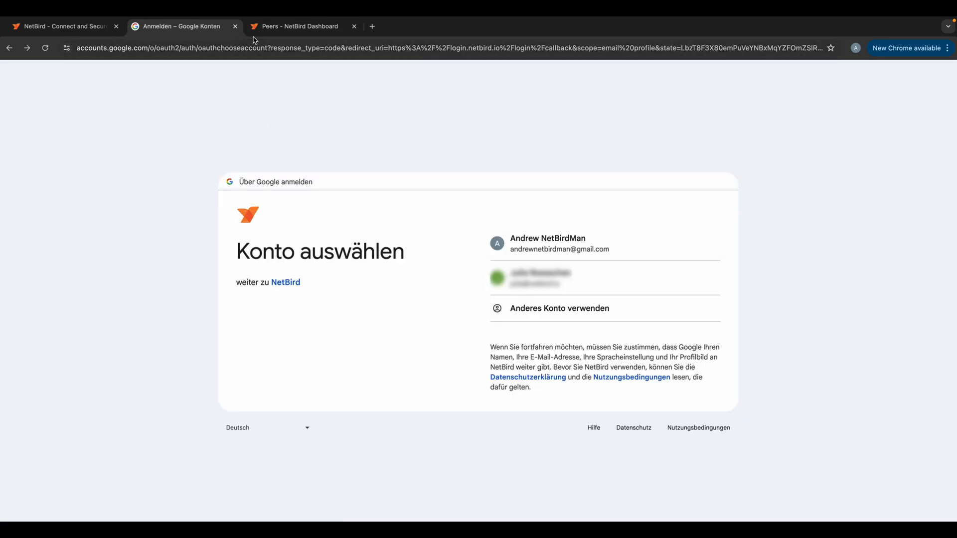
pyautogui.click(301, 27)
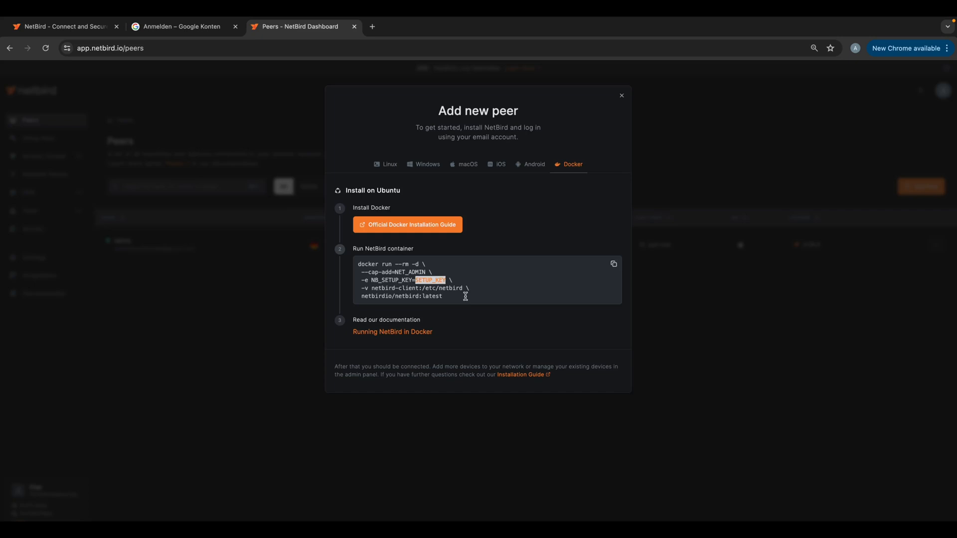
pyautogui.click(621, 96)
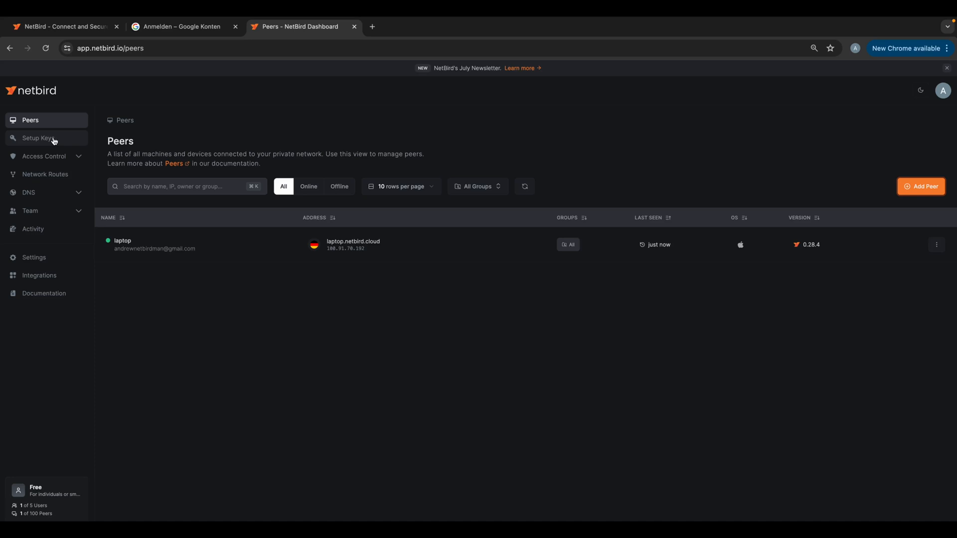
# Start a new setup key named 'docker demo' from the Setup Keys page.
pyautogui.click(37, 138)
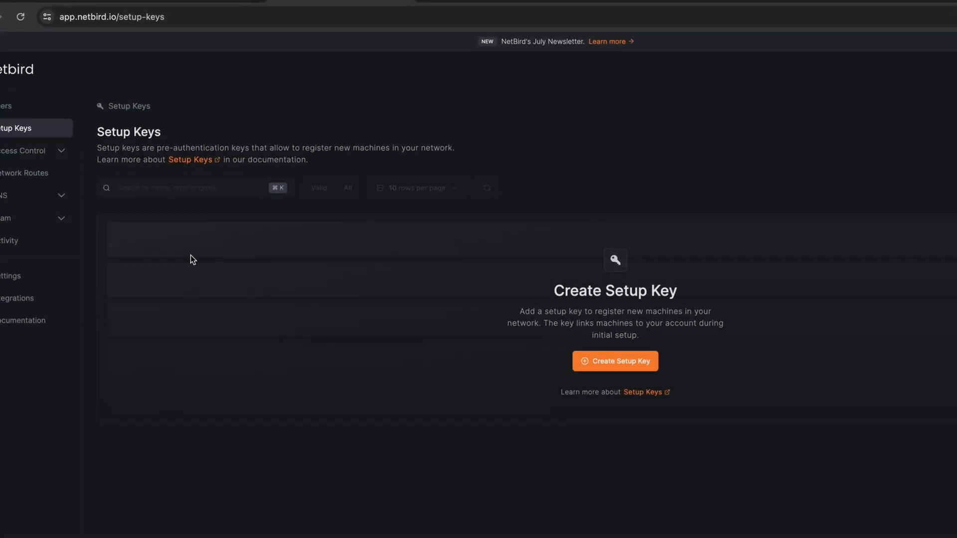
pyautogui.scroll(-3)
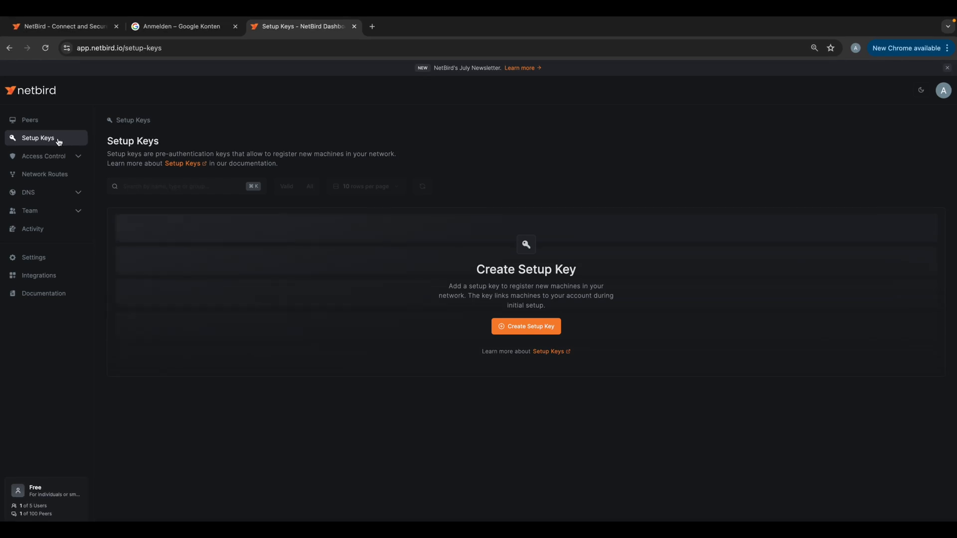
pyautogui.click(525, 326)
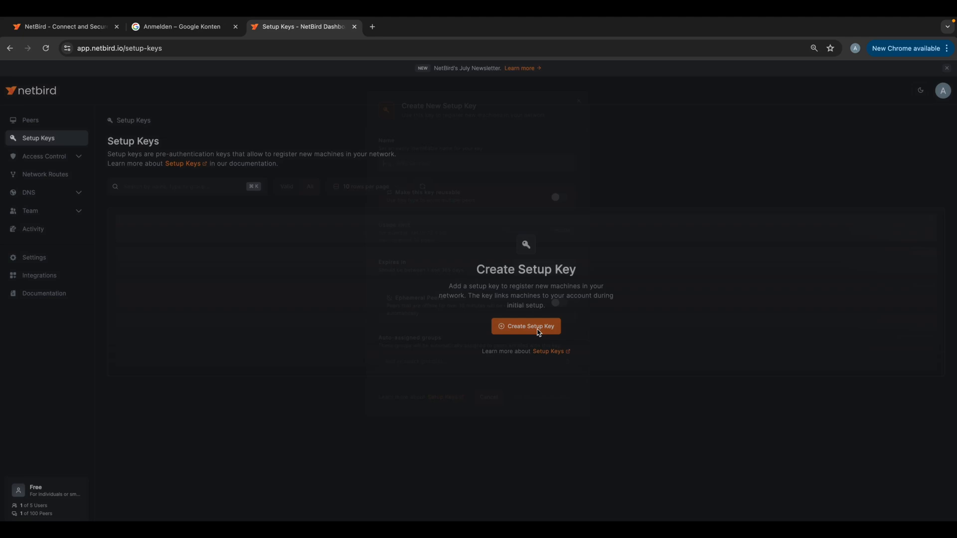
pyautogui.click(524, 326)
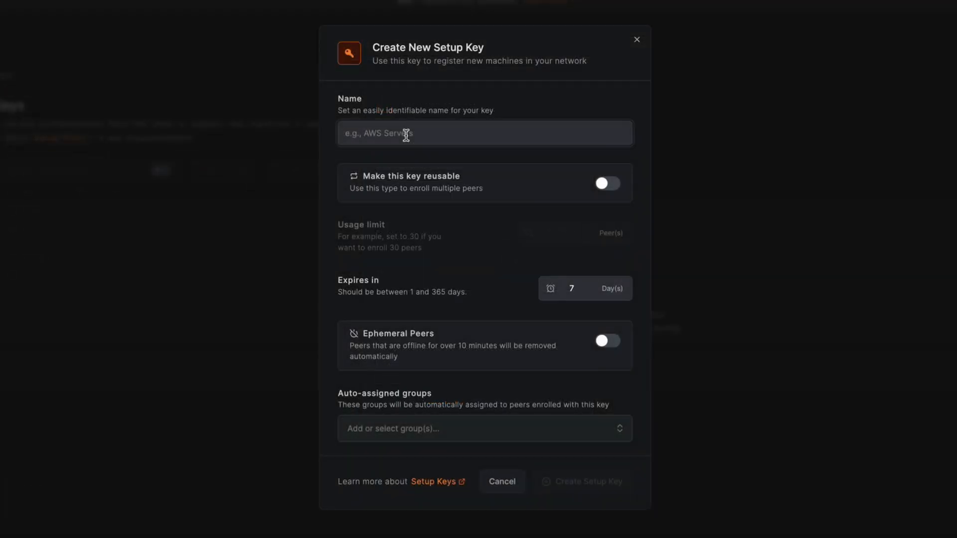
pyautogui.write('docker demo')
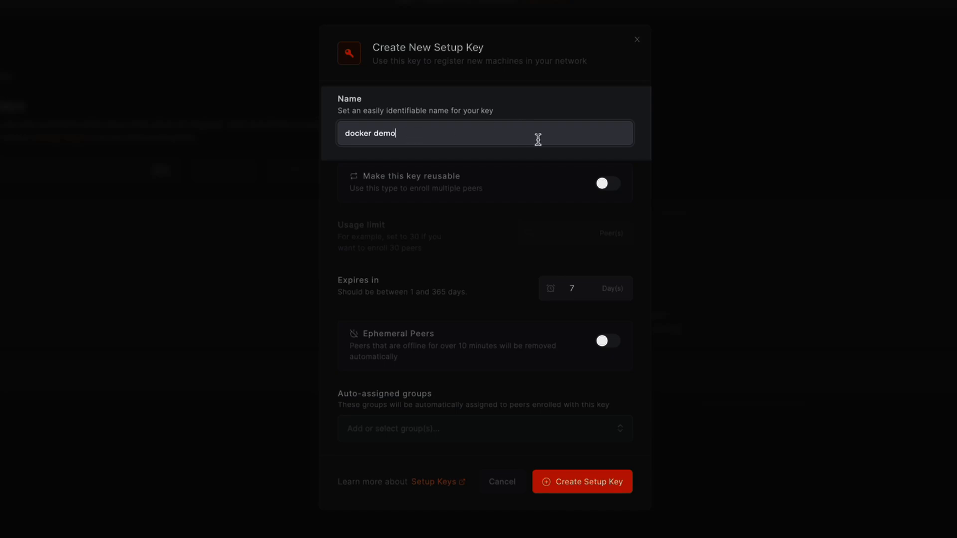
# Make the key single-use, 5-day expiry, ephemeral, auto-assigning 'docker containers', and create it.
pyautogui.click(605, 184)
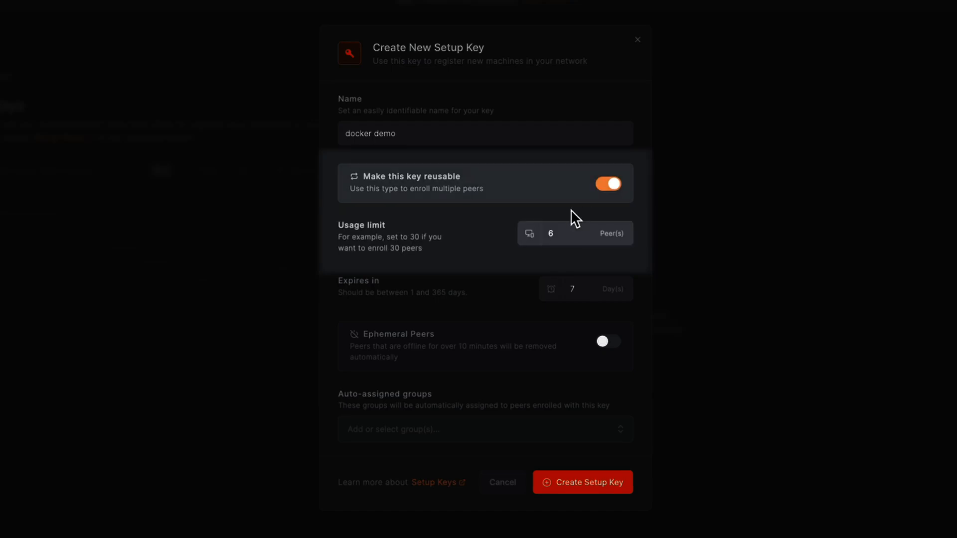
pyautogui.click(607, 184)
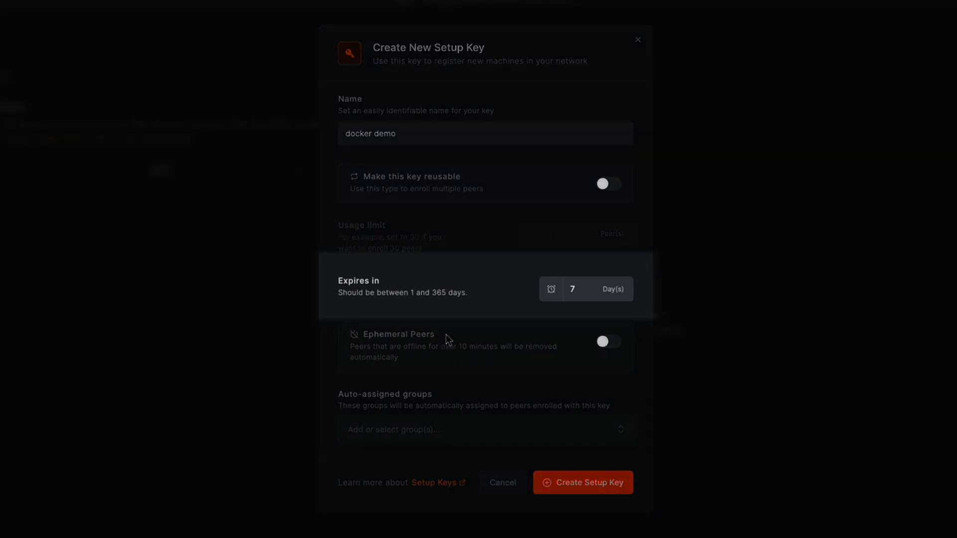
pyautogui.click(592, 294)
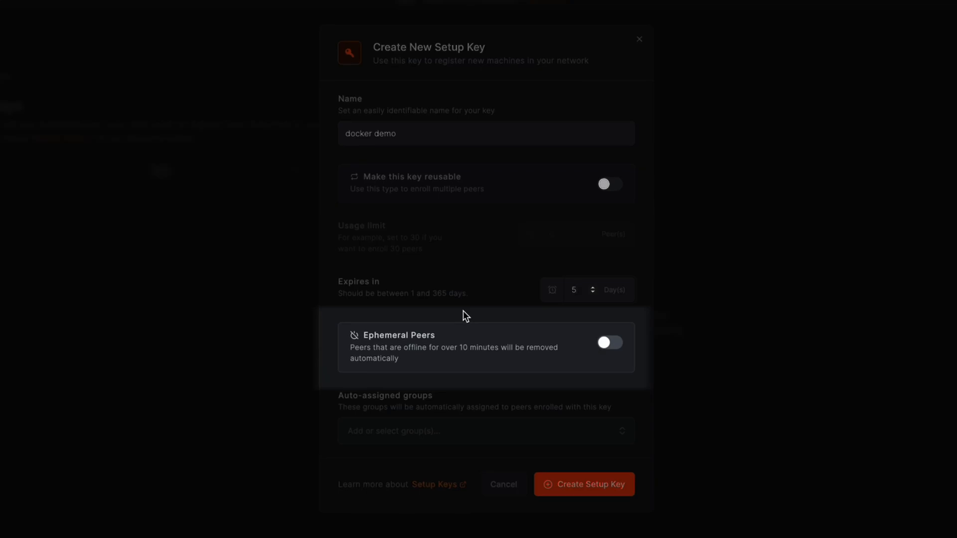
pyautogui.click(608, 343)
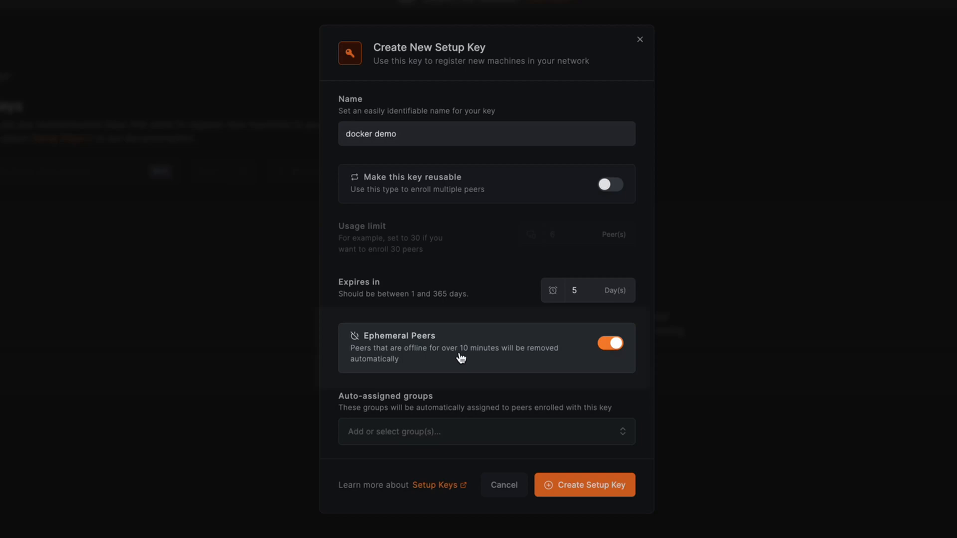
pyautogui.click(485, 431)
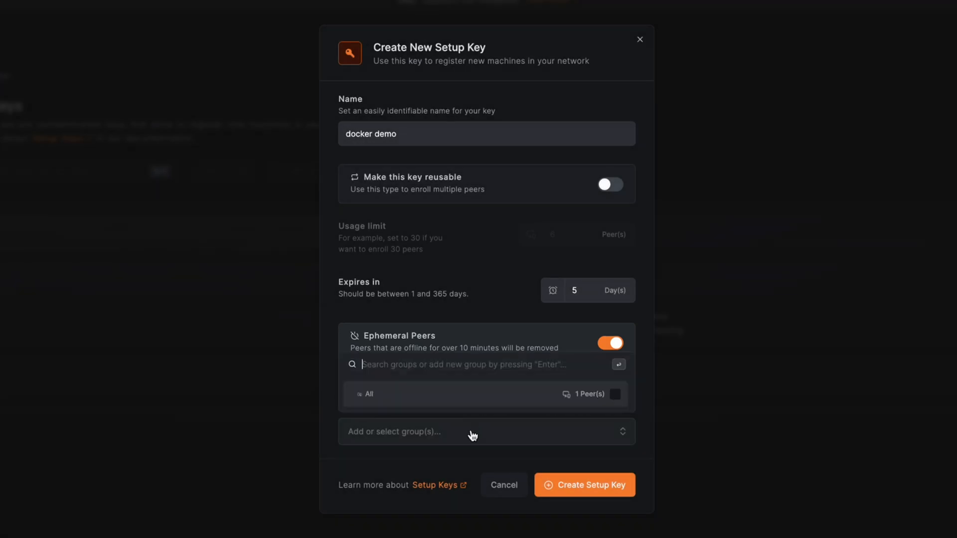
pyautogui.write('docker')
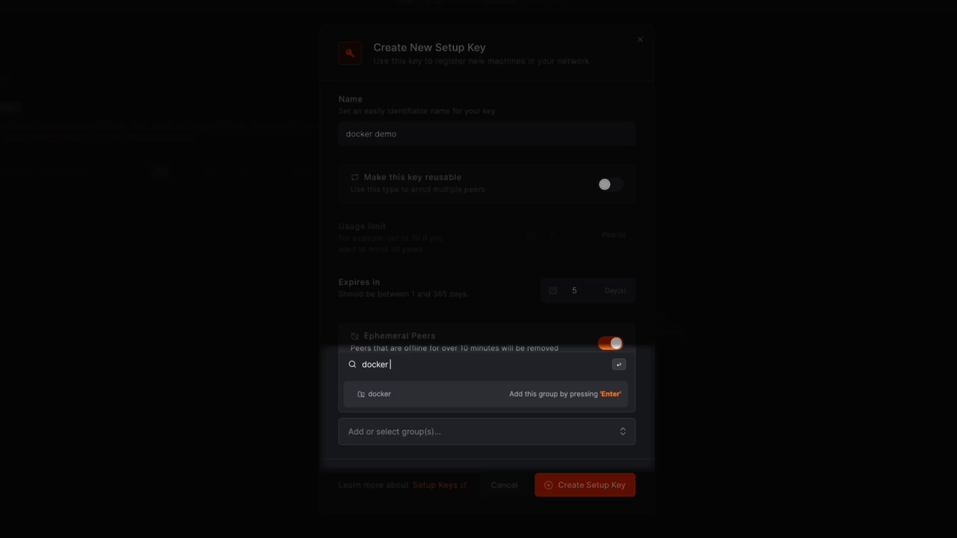
pyautogui.write('contal')
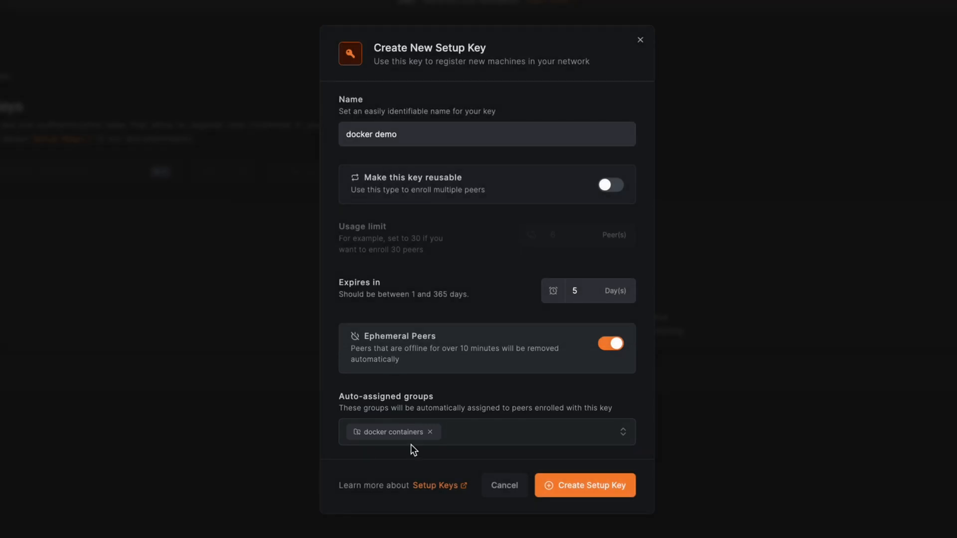
pyautogui.click(584, 485)
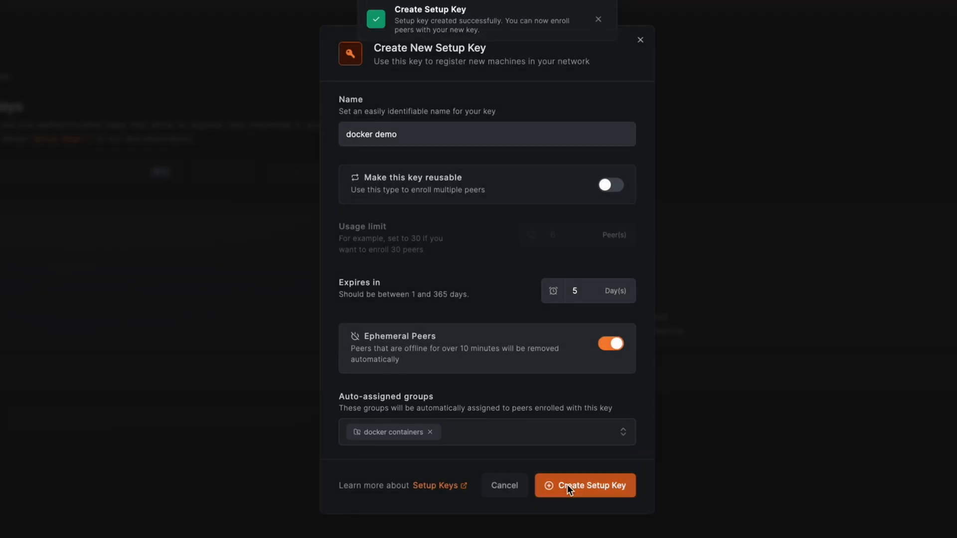
# Bring the Terminal with the docker run command forward and dismiss the setup key success dialog.
pyautogui.click(584, 484)
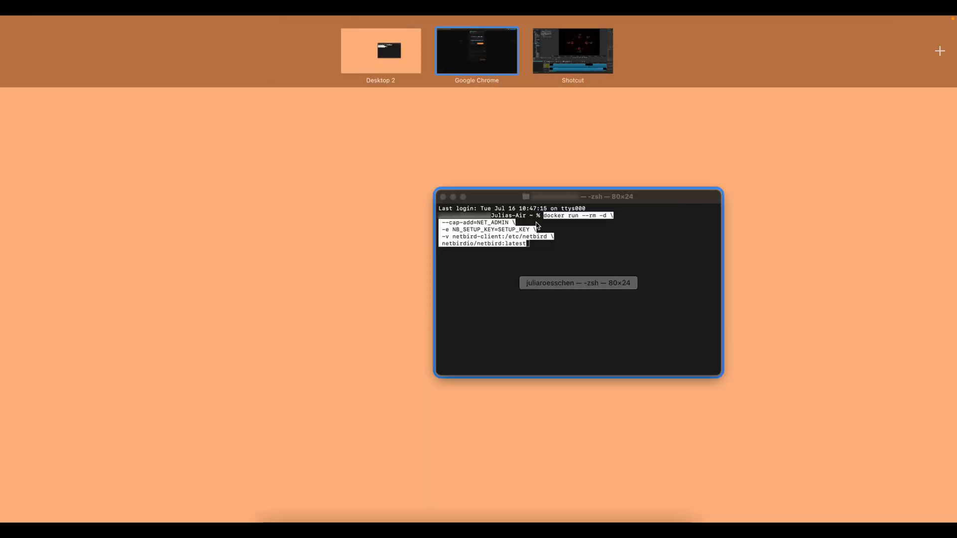
pyautogui.click(578, 283)
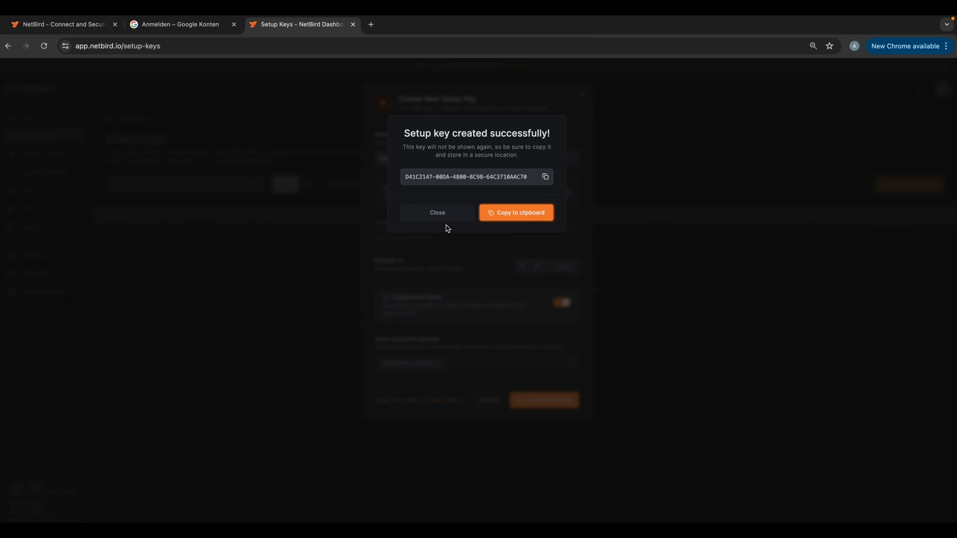
pyautogui.click(437, 213)
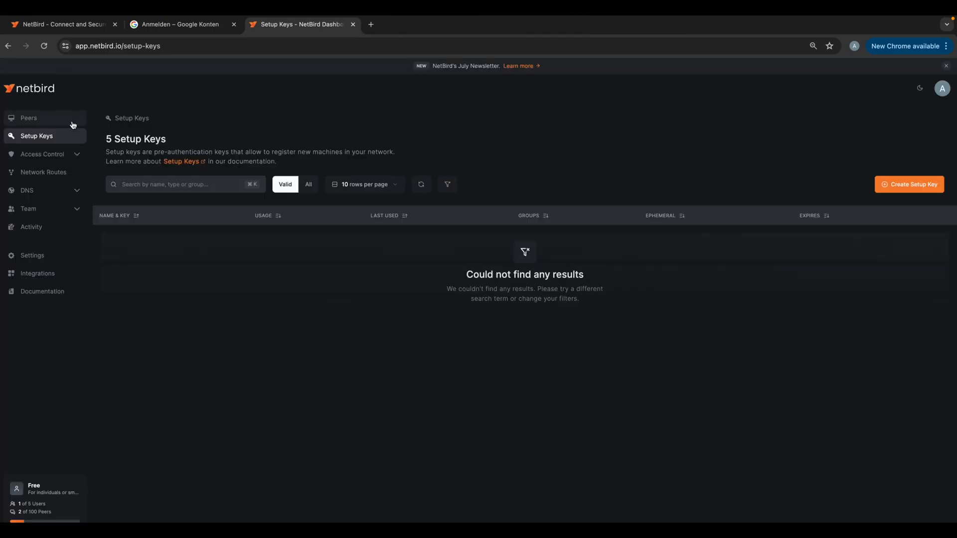
# Open peer ee3e5f36456d and enter the new name 'docker container'.
pyautogui.click(28, 118)
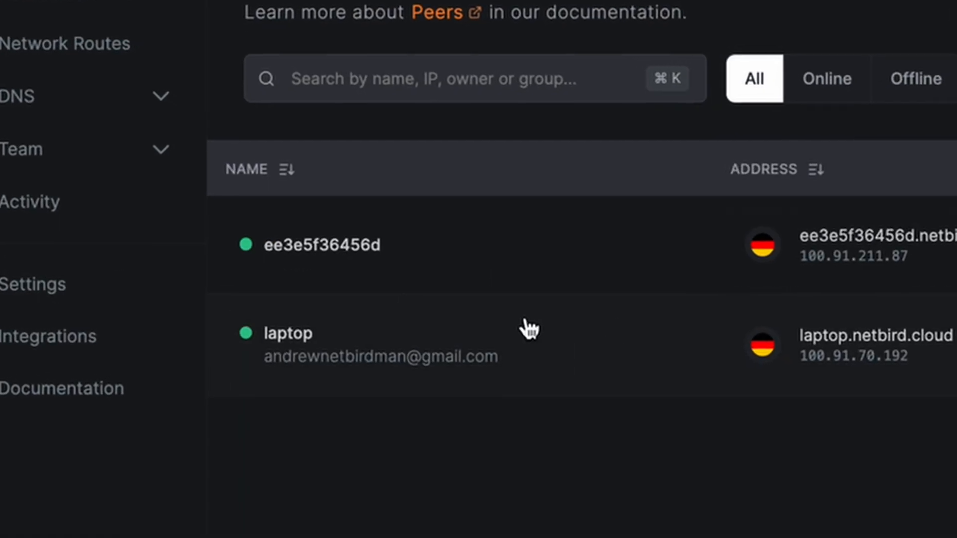
pyautogui.click(321, 245)
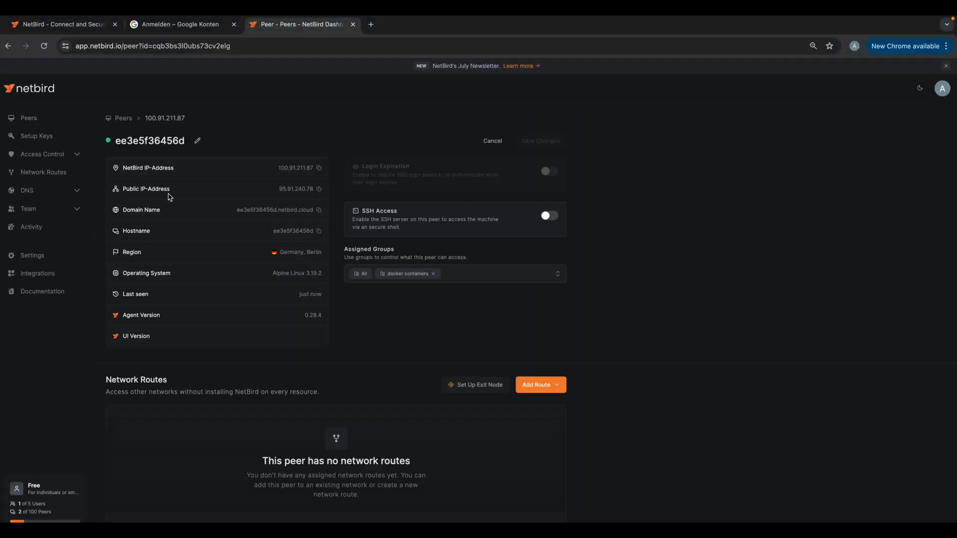
pyautogui.click(198, 141)
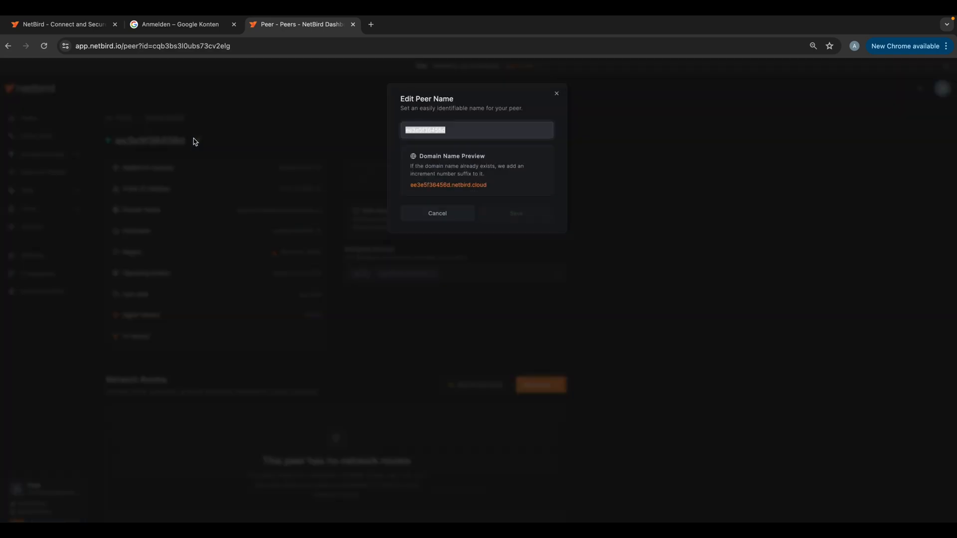
pyautogui.write('docker clontainer')
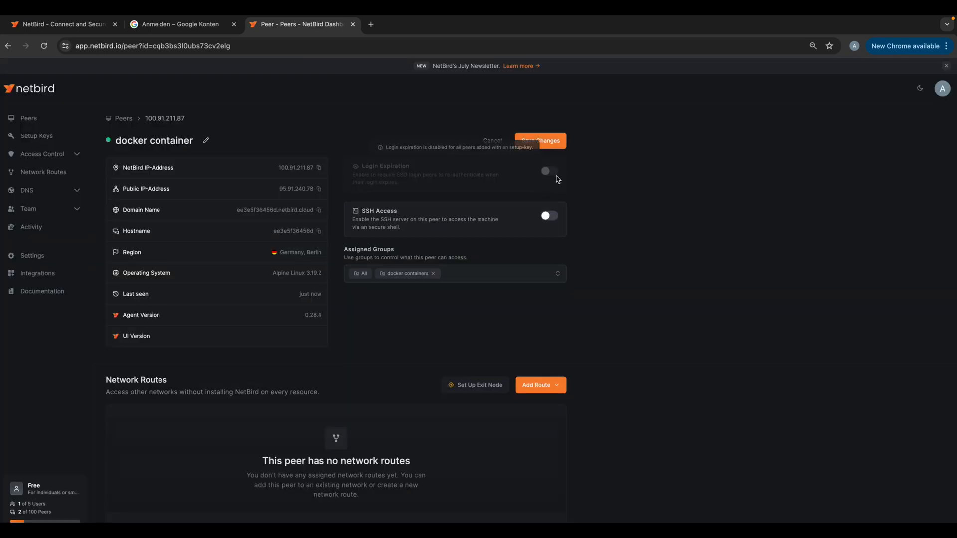
# Save the 'docker container' name, then view and close the Linux Add Peer instructions.
pyautogui.click(539, 141)
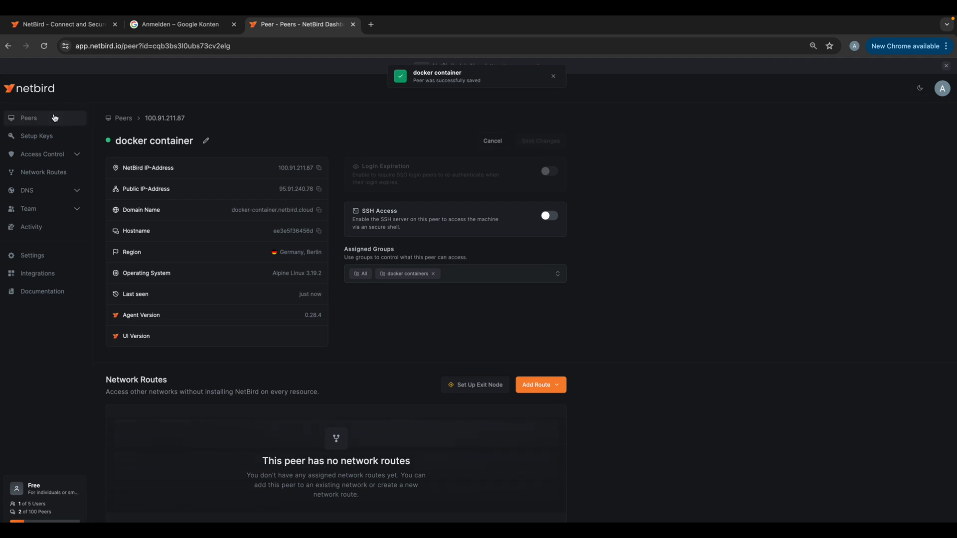
pyautogui.click(28, 118)
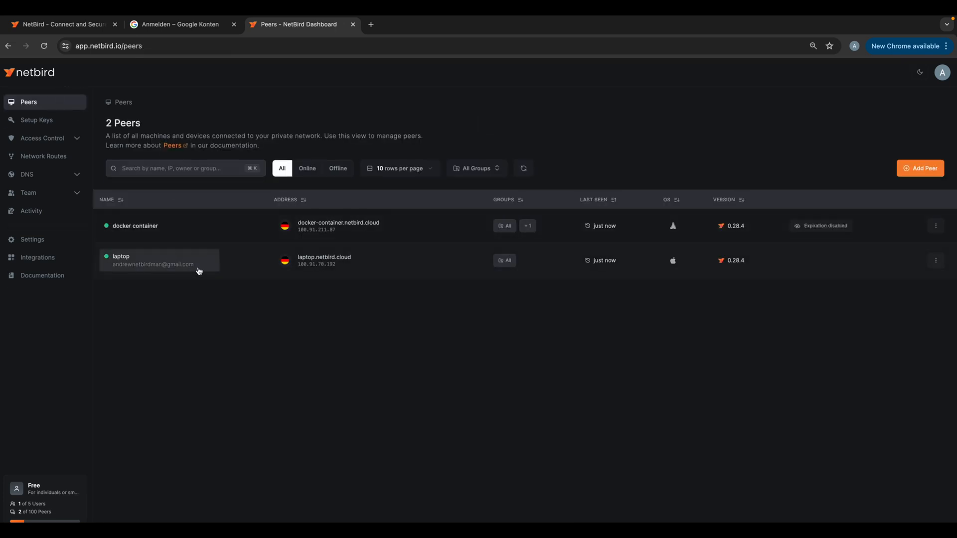
pyautogui.moveTo(933, 209)
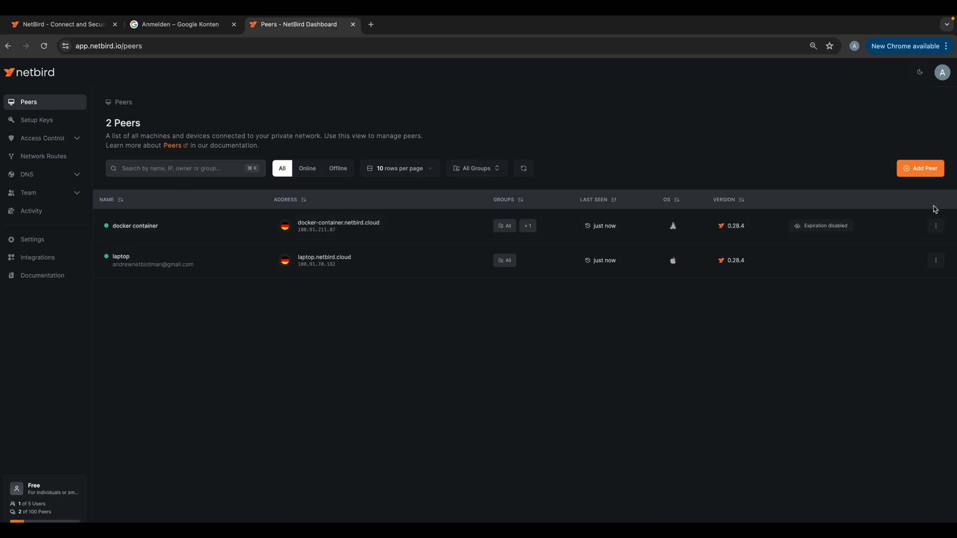
pyautogui.click(921, 167)
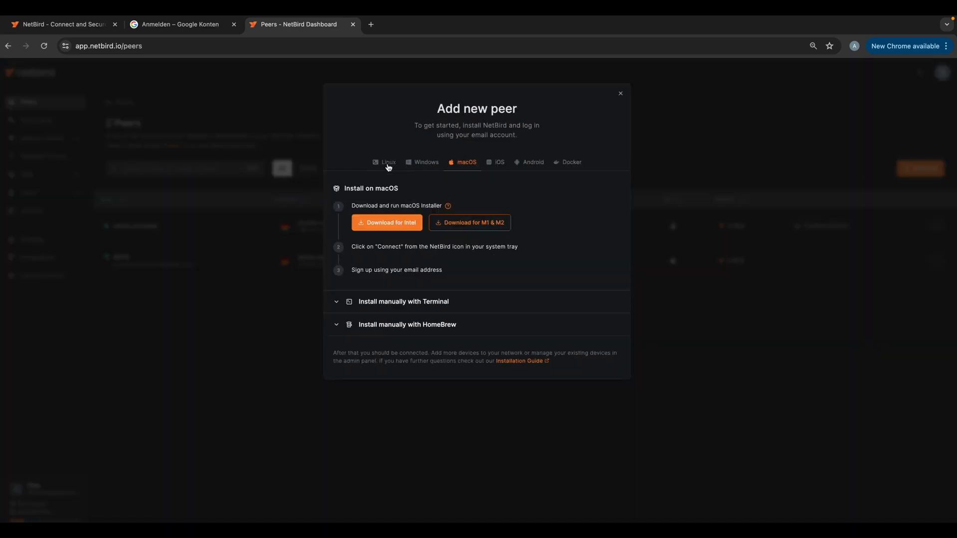
pyautogui.click(387, 163)
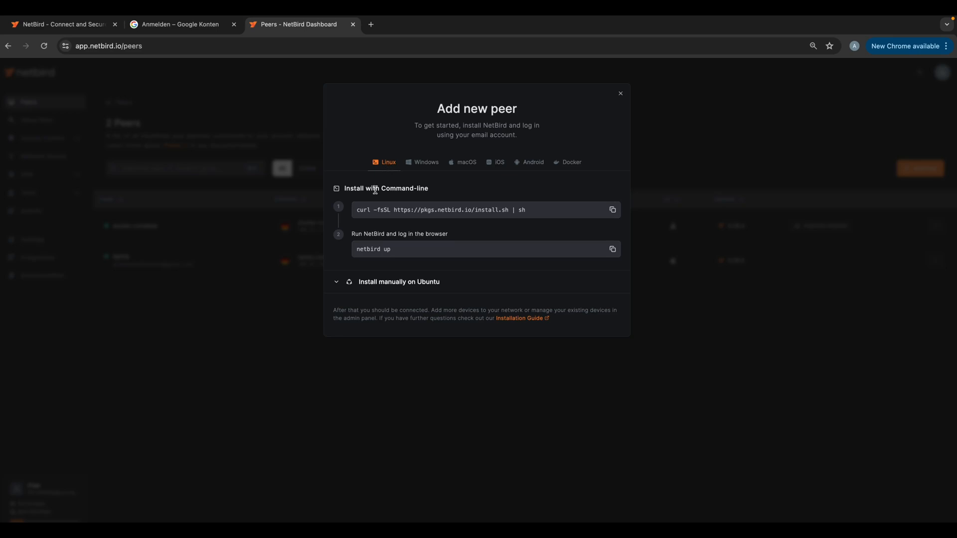
pyautogui.moveTo(620, 93)
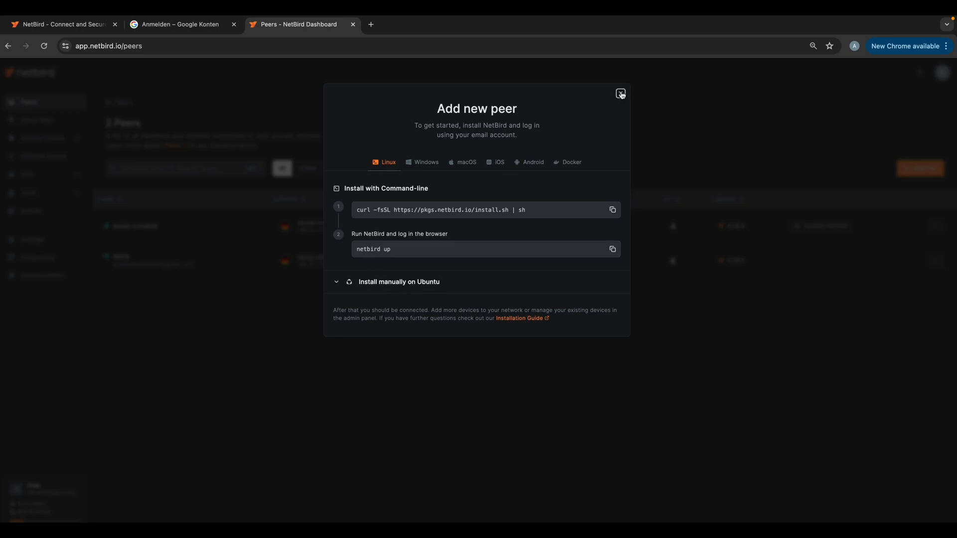
pyautogui.click(620, 94)
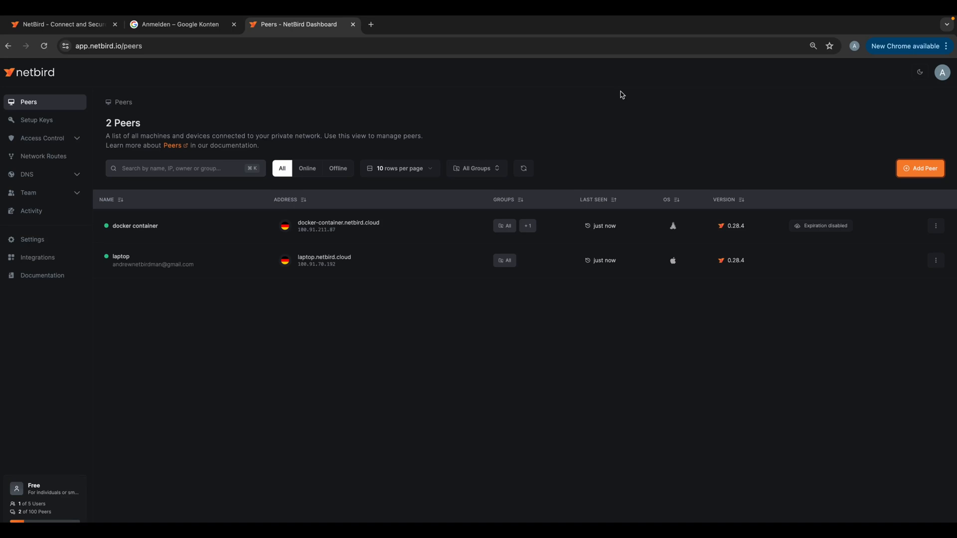
pyautogui.moveTo(127, 214)
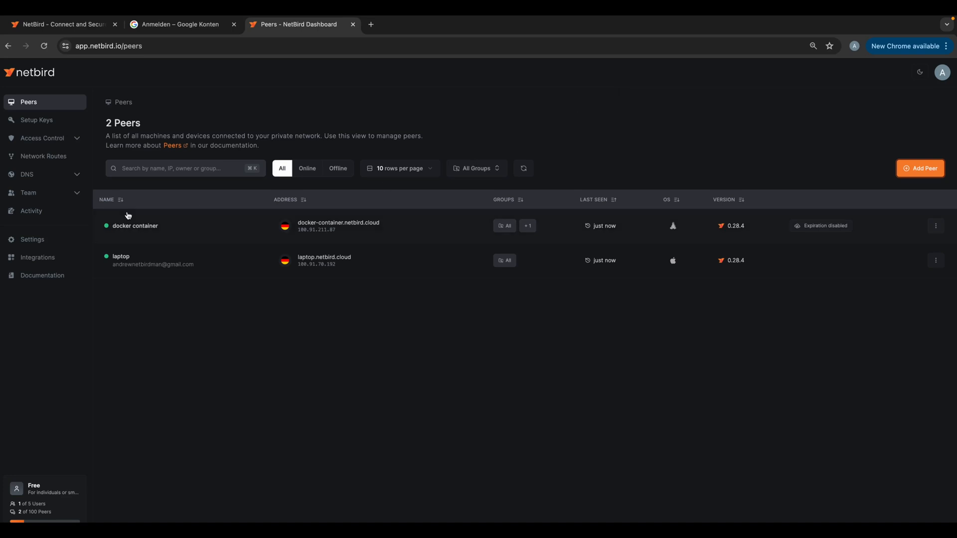
# Turn on Peer approval under Settings > Authentication and save it.
pyautogui.click(32, 239)
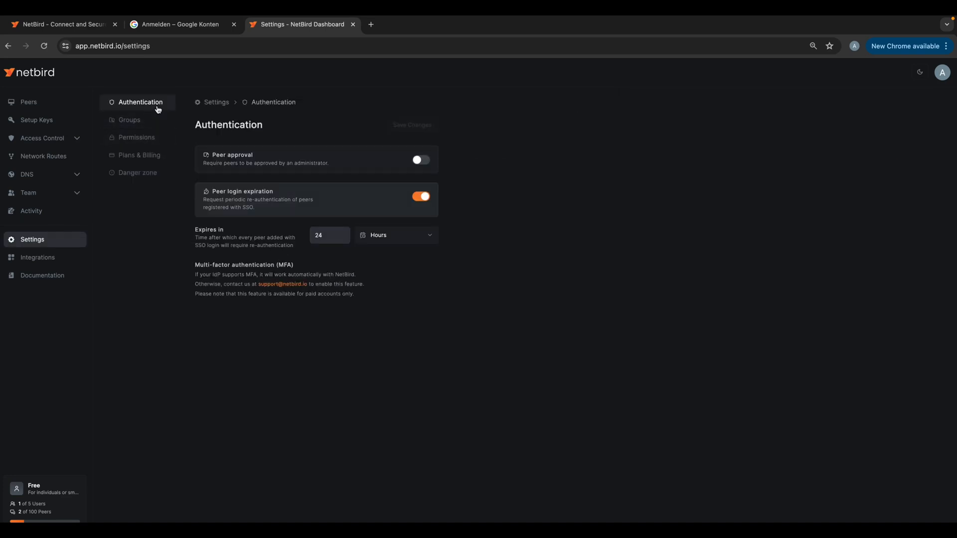
pyautogui.moveTo(278, 225)
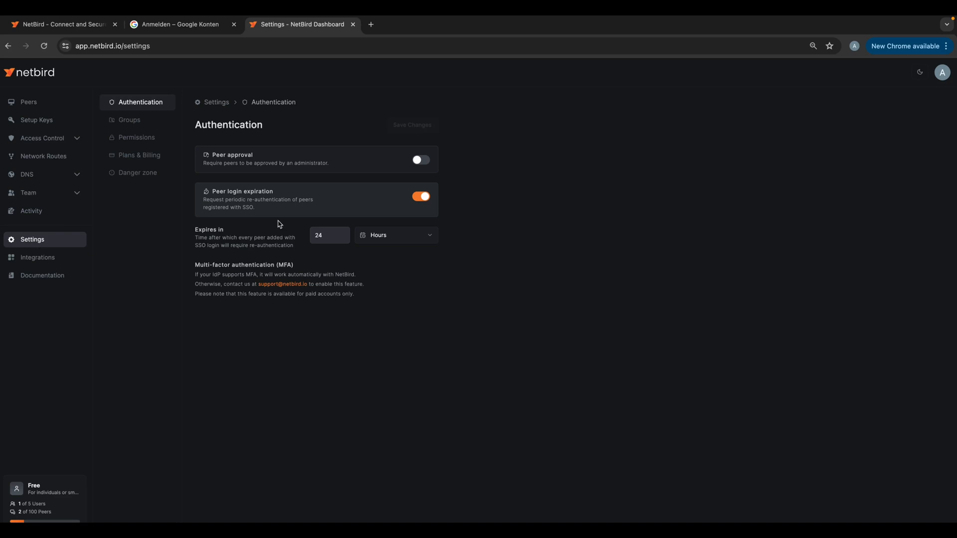
pyautogui.click(420, 160)
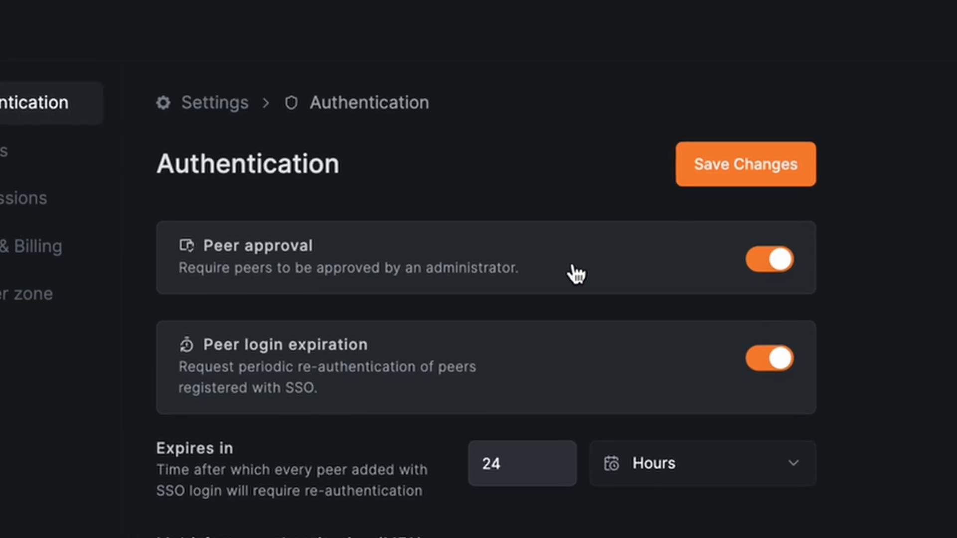
pyautogui.click(744, 164)
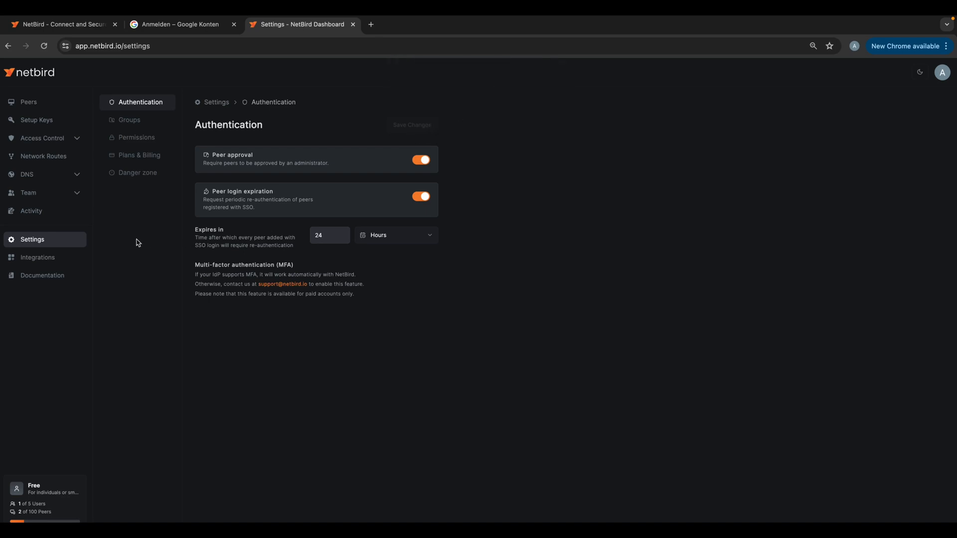
pyautogui.moveTo(59, 255)
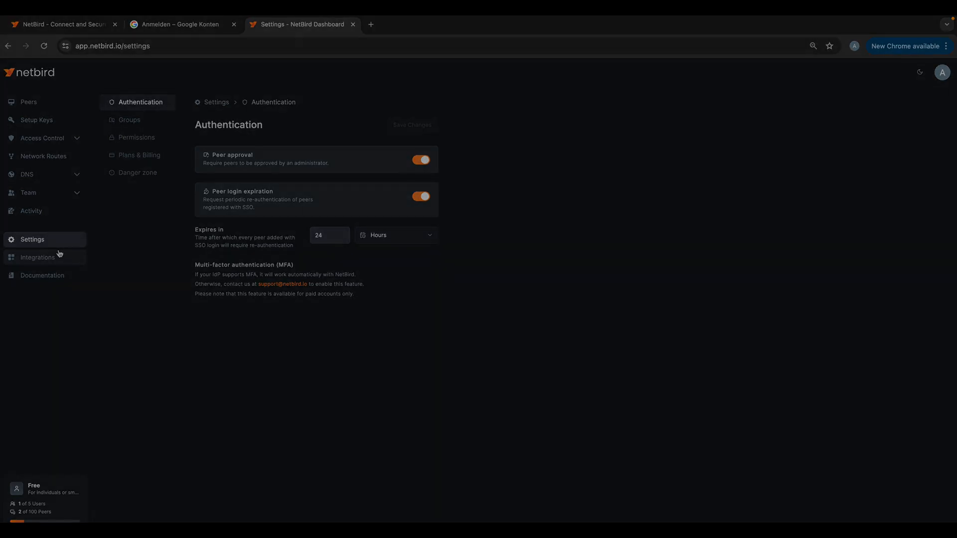
# Enable CrowdStrike's Zero Trust Assessment Score (threshold 80) under Integrations > EDR.
pyautogui.click(37, 257)
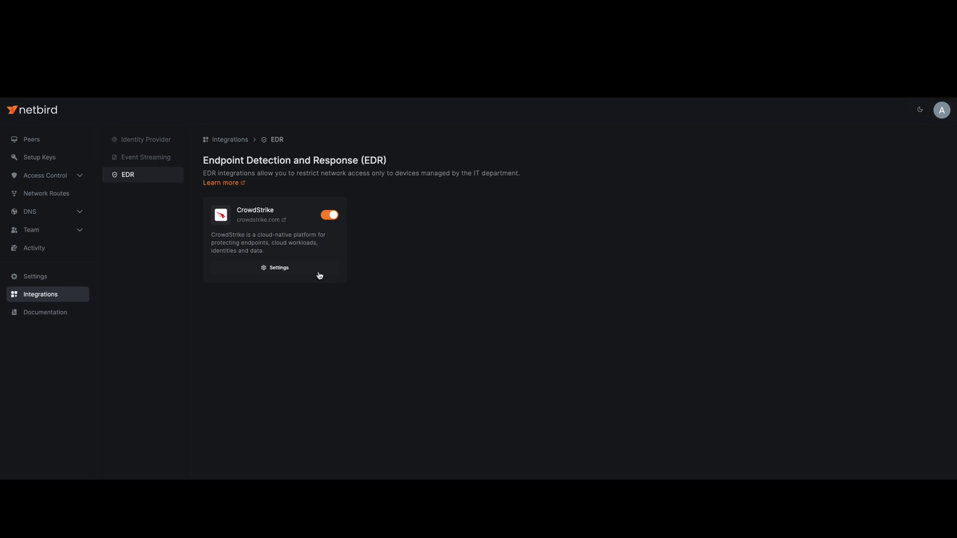
pyautogui.click(274, 267)
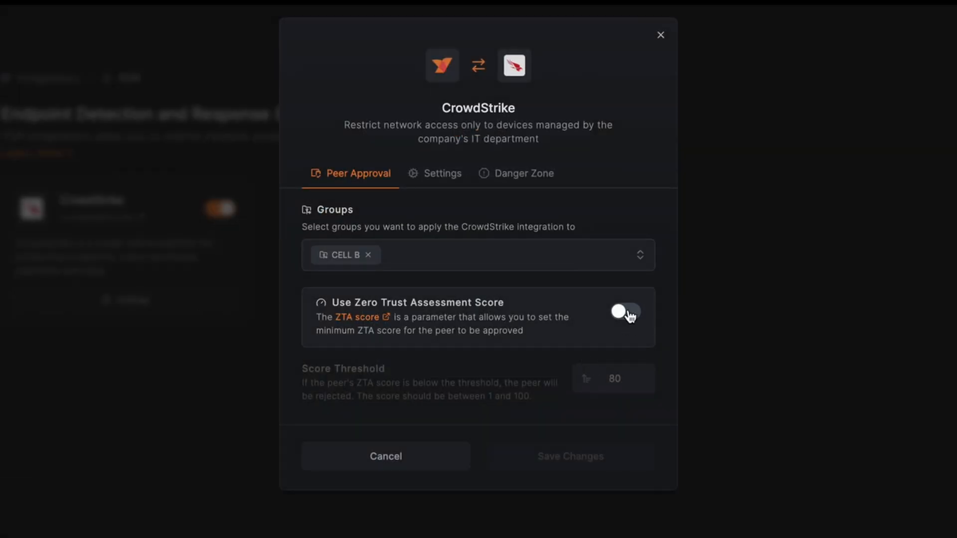
pyautogui.click(623, 313)
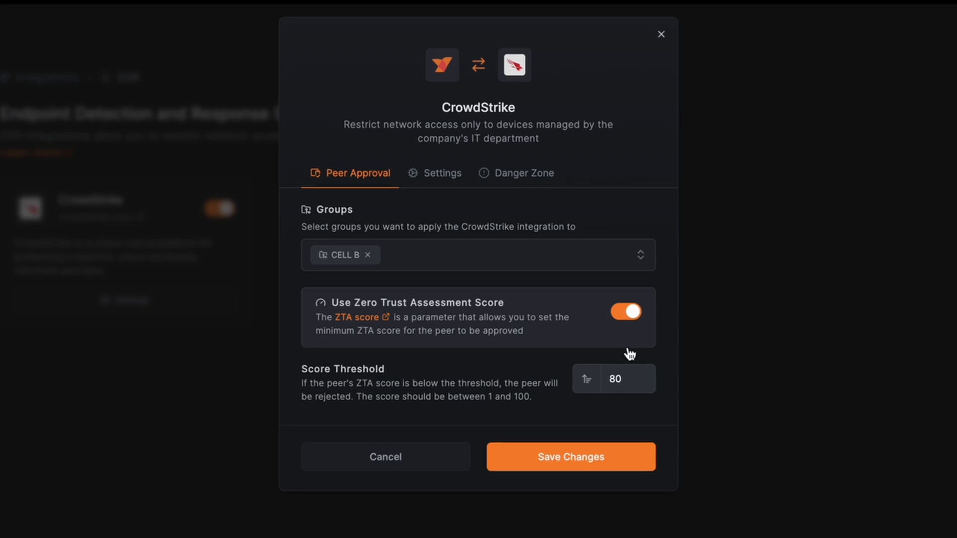
pyautogui.click(642, 385)
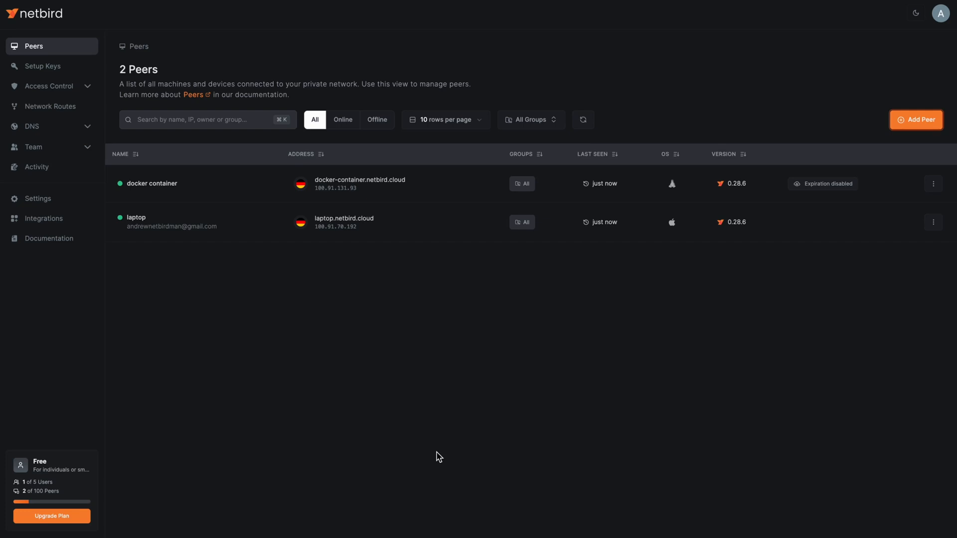
pyautogui.moveTo(916, 120)
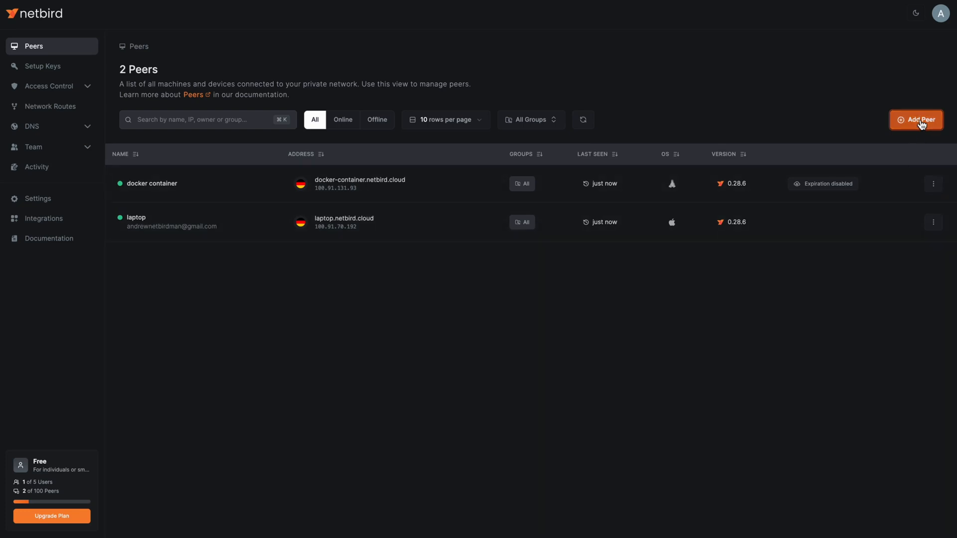
# Open Add Peer's Linux instructions and copy the curl install command.
pyautogui.click(917, 119)
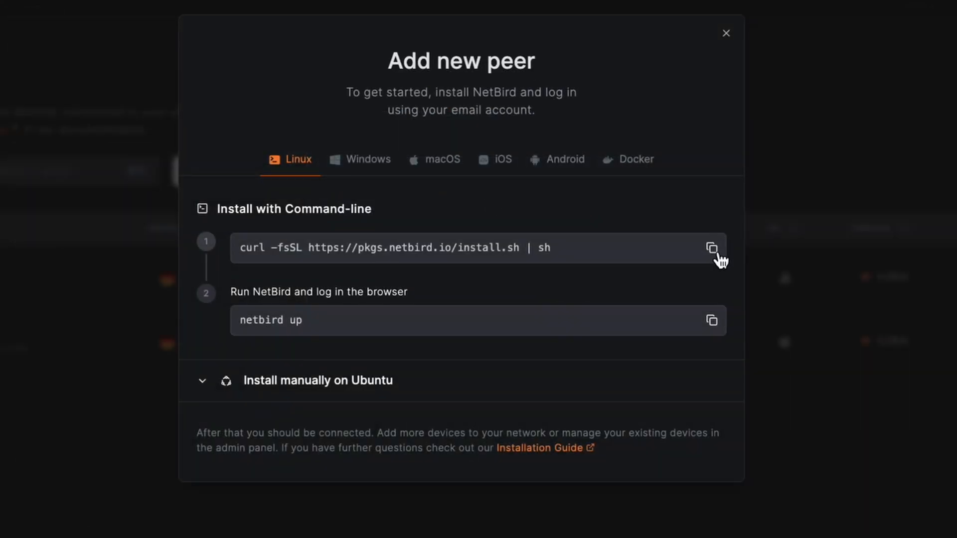
pyautogui.click(712, 248)
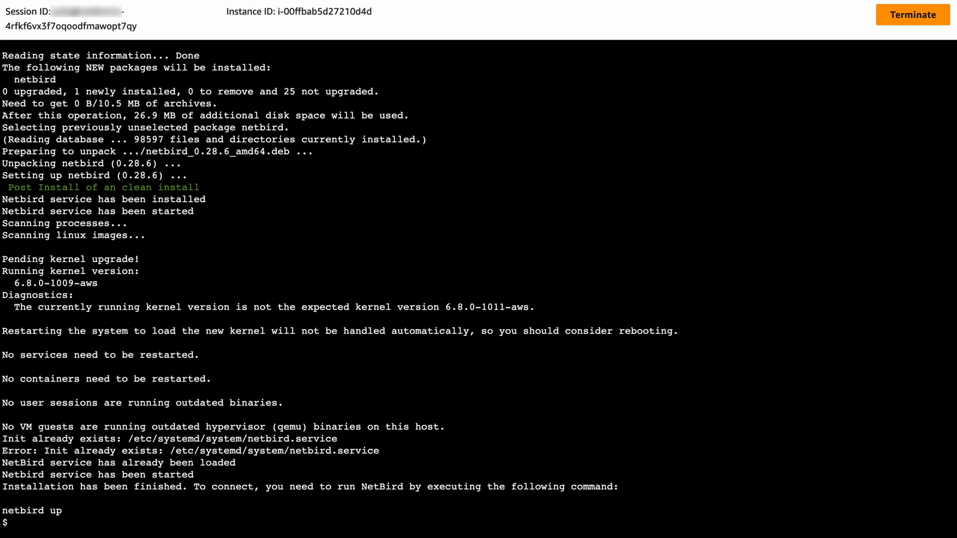
# In the EC2 session, enter 'netbird up --setup-key' with the setup key.
pyautogui.write('netbird up')
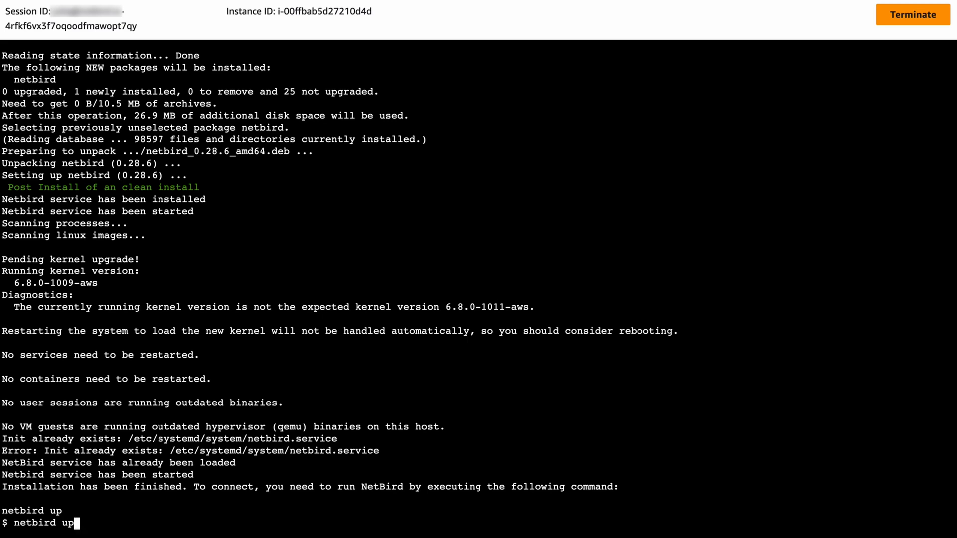
pyautogui.write('--set')
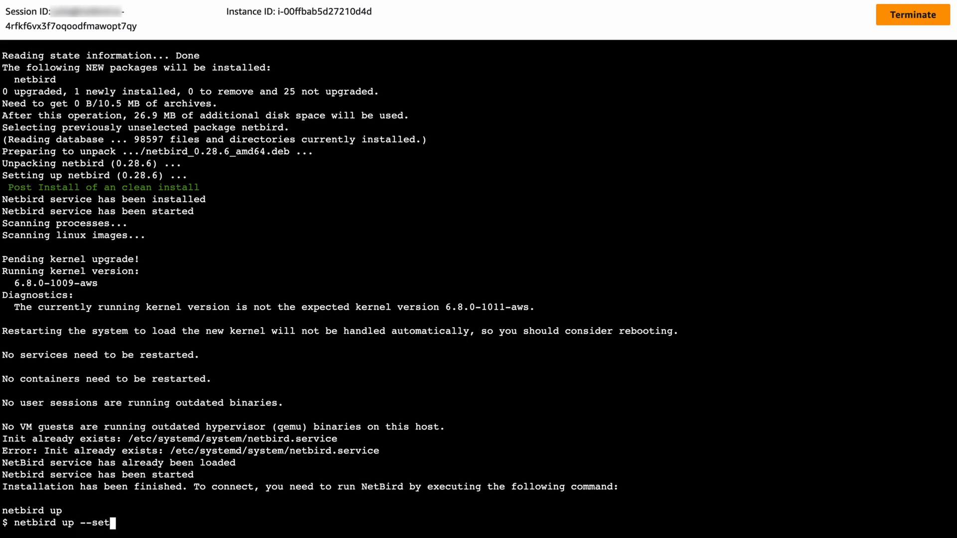
pyautogui.write('up-key')
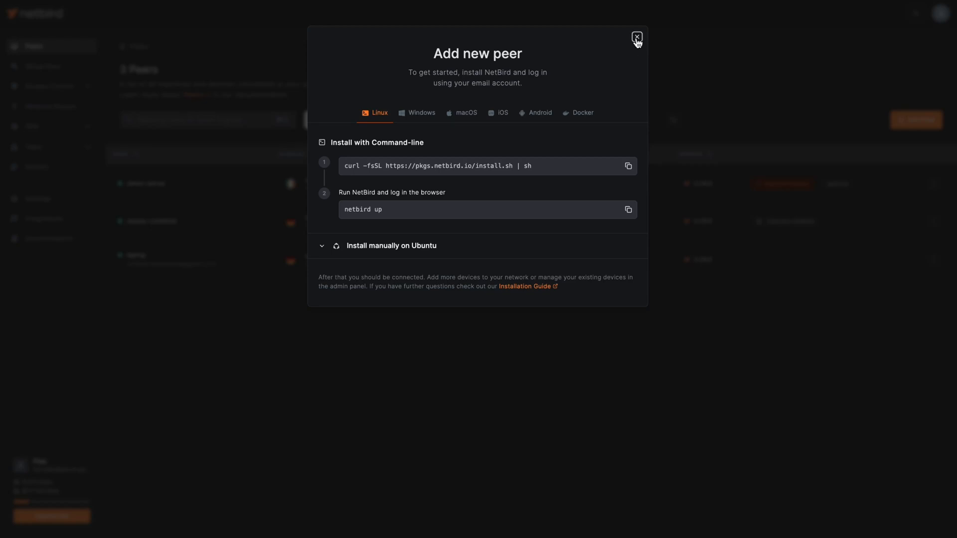
# Close the Add new peer dialog and approve the demo-server peer.
pyautogui.click(637, 38)
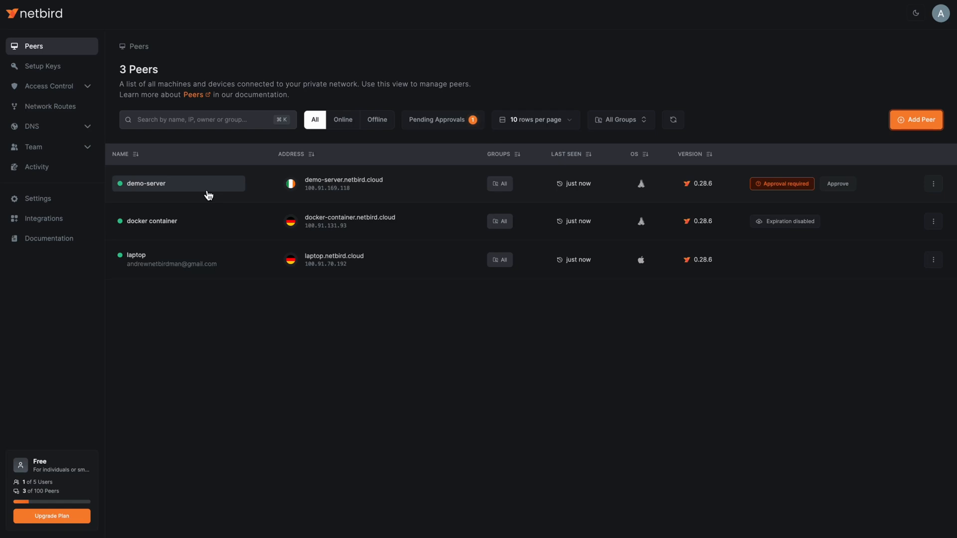
pyautogui.moveTo(807, 191)
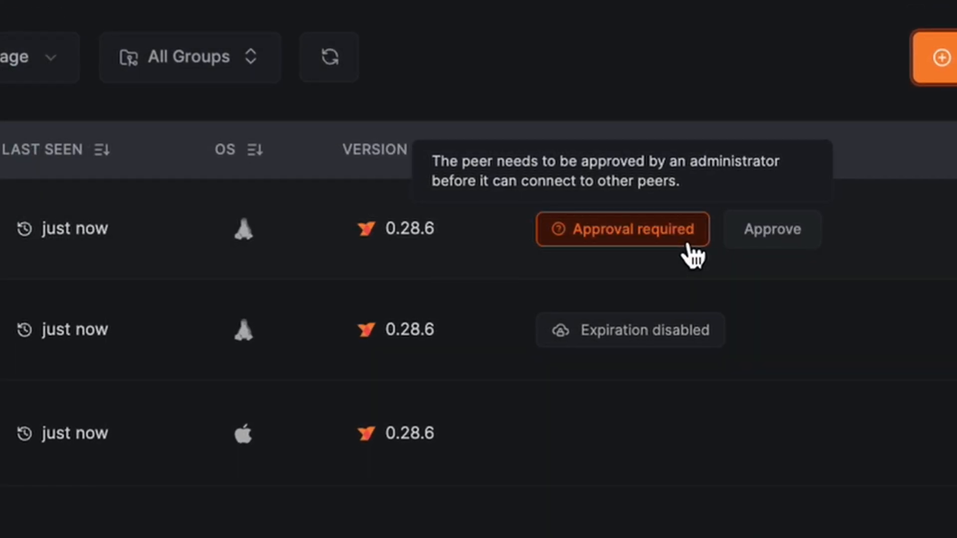
pyautogui.click(771, 229)
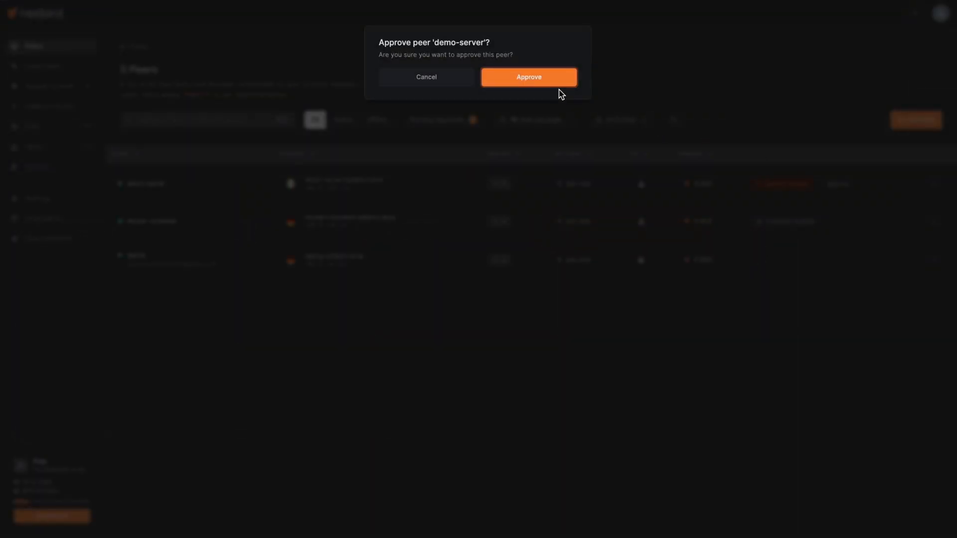
pyautogui.click(528, 76)
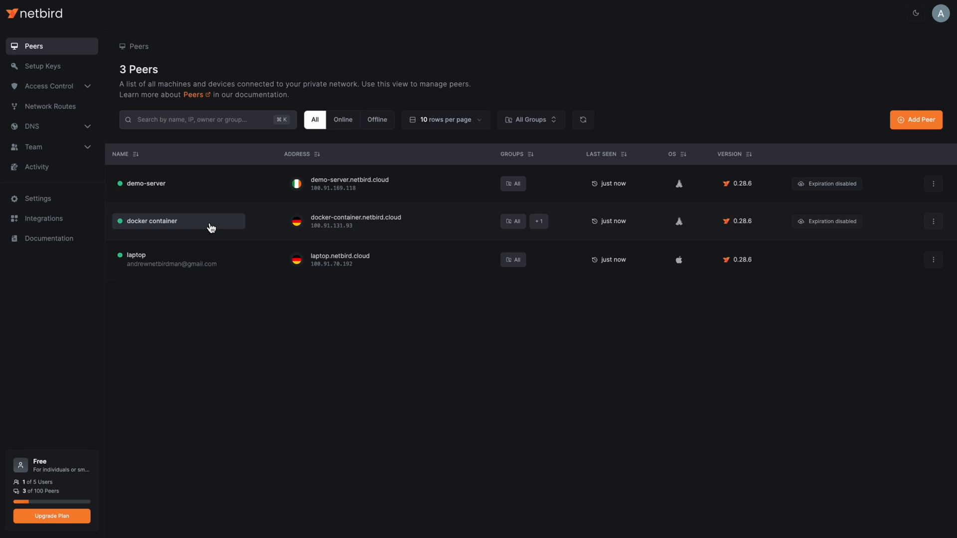
pyautogui.moveTo(204, 193)
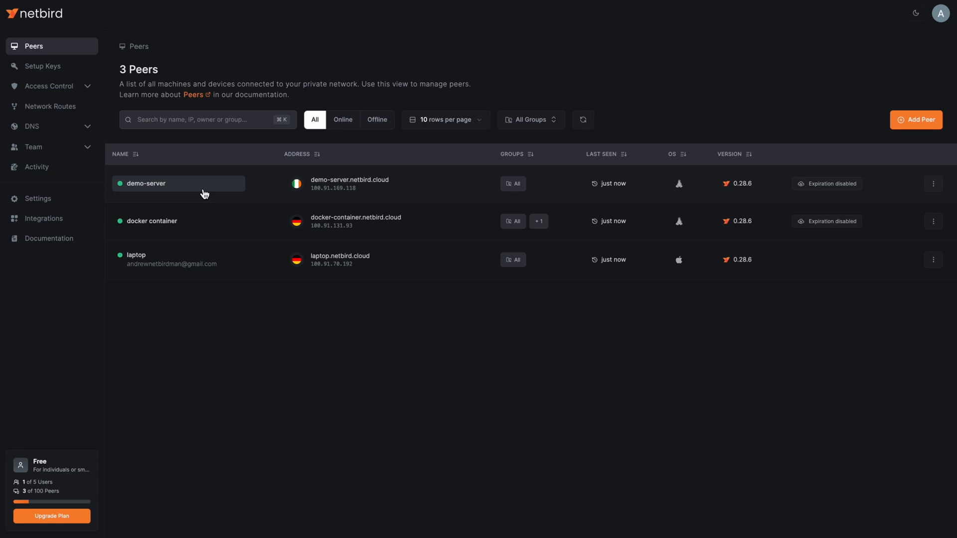
# Begin setting up demo-server as an exit node for the docker containers group.
pyautogui.click(145, 183)
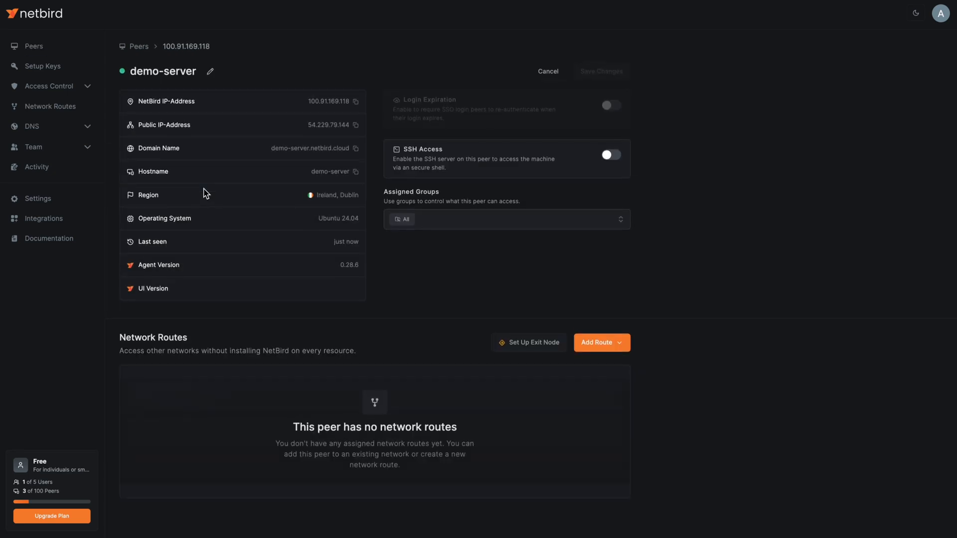
pyautogui.moveTo(531, 342)
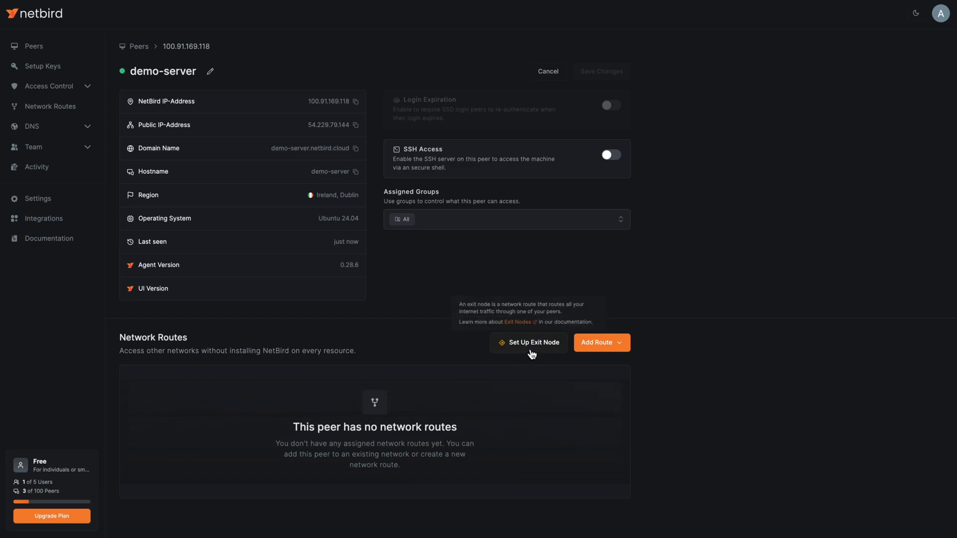
pyautogui.click(528, 342)
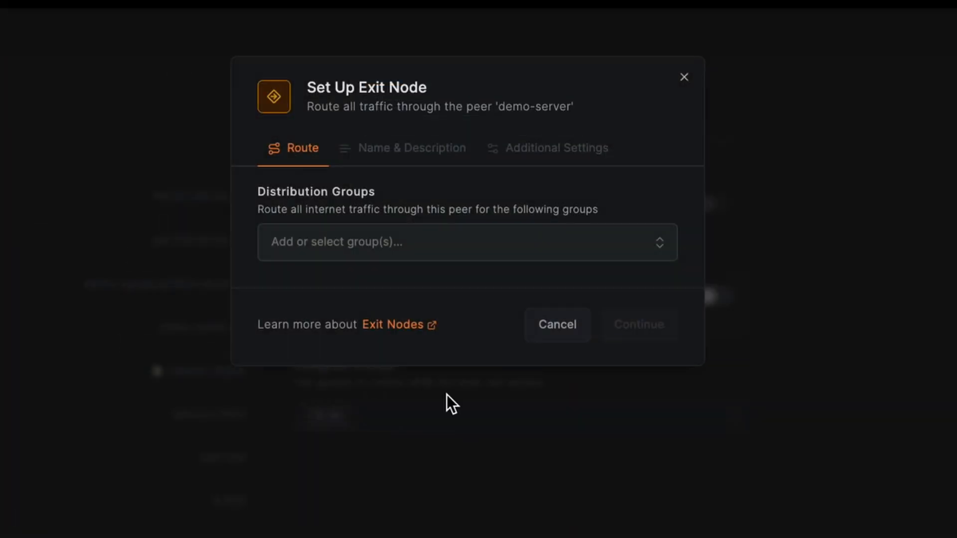
pyautogui.click(467, 242)
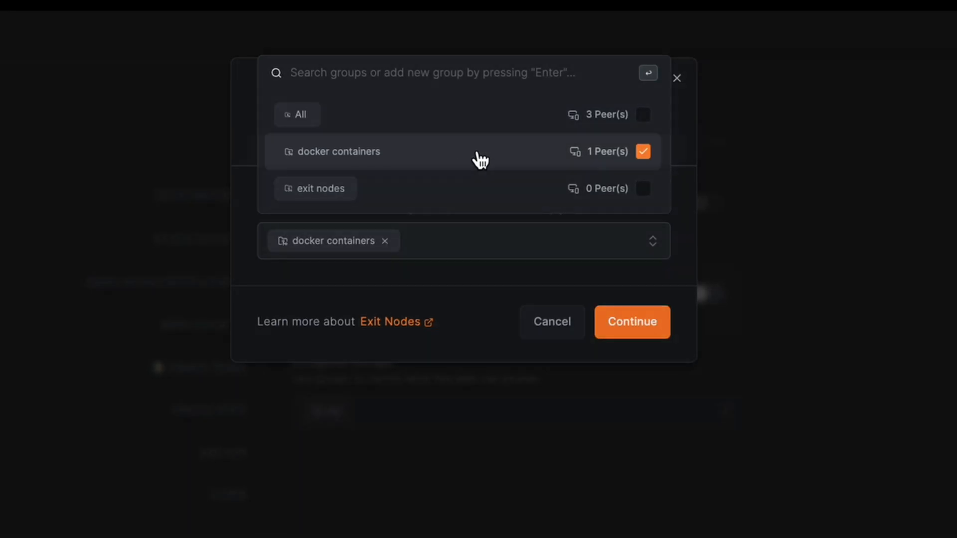
pyautogui.moveTo(498, 168)
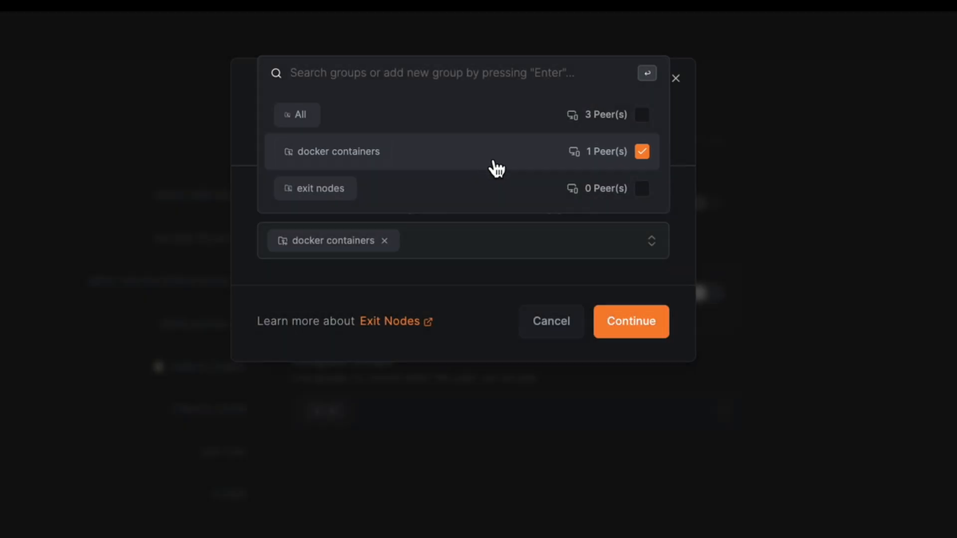
pyautogui.click(630, 321)
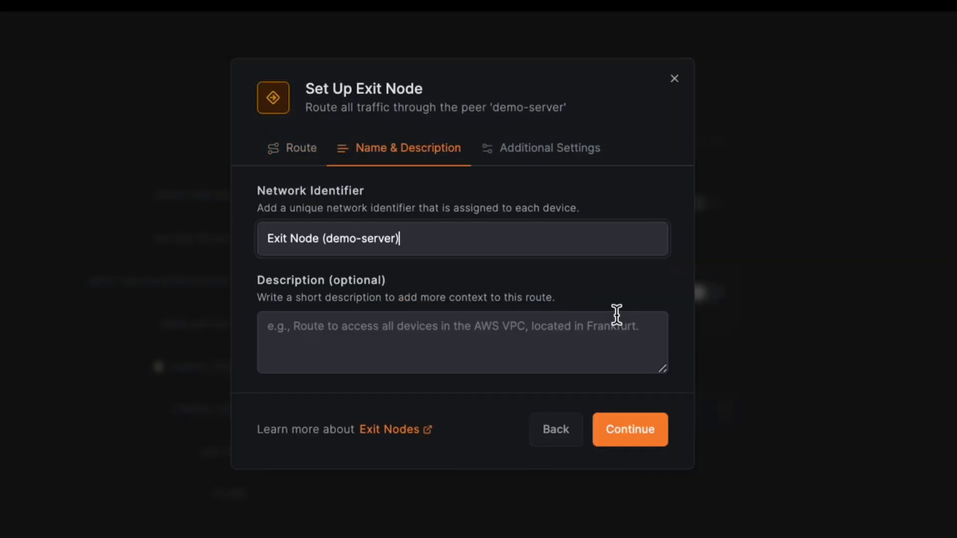
# Shorten the route's network identifier, add the exit node, and return to Peers.
pyautogui.press('Backspace')
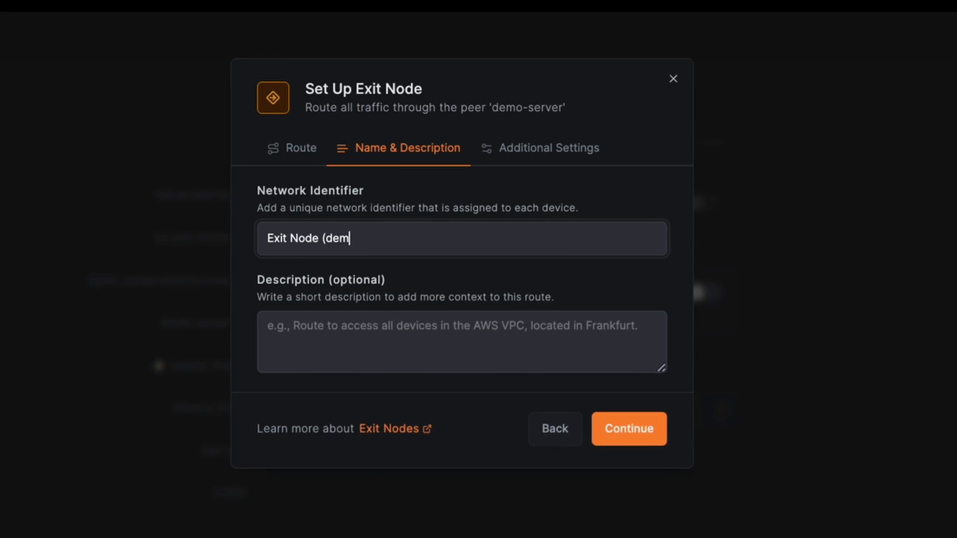
pyautogui.click(628, 429)
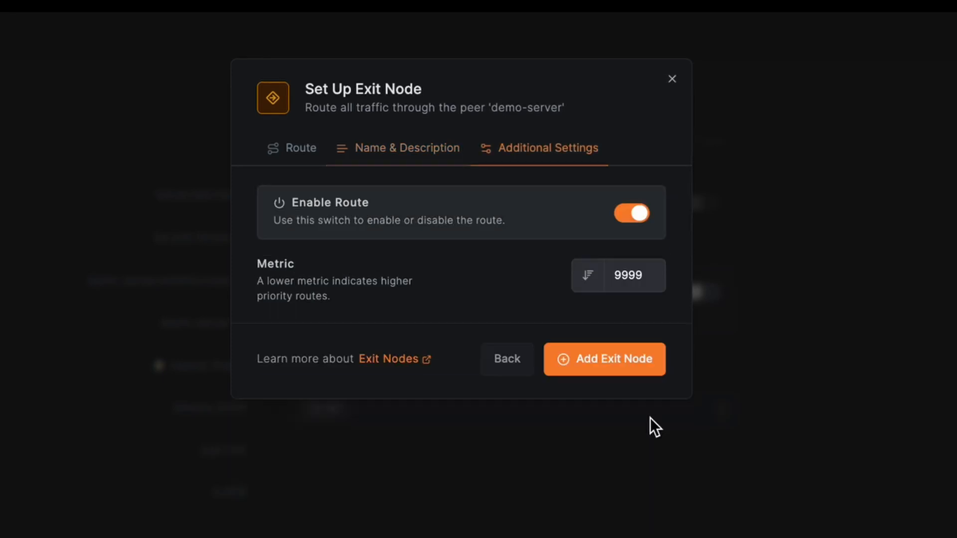
pyautogui.click(604, 359)
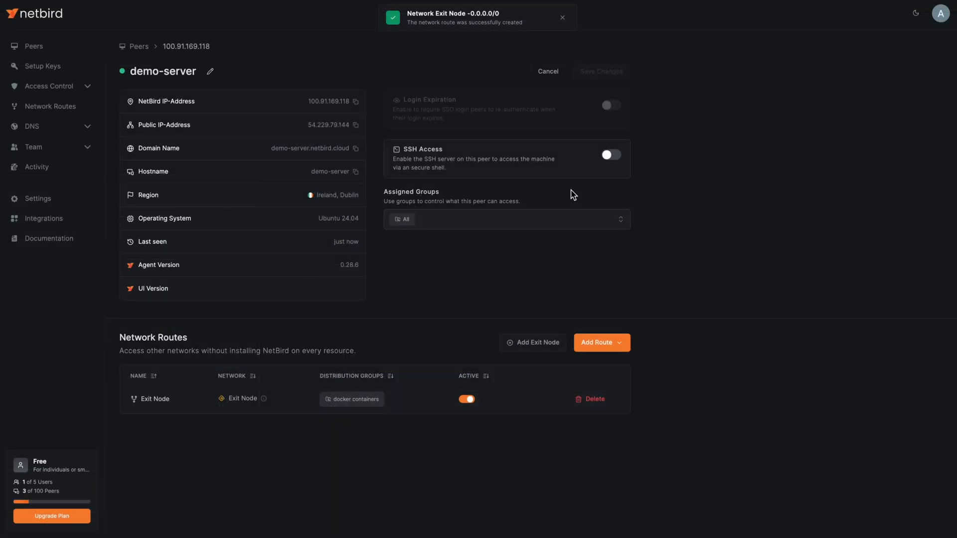
pyautogui.click(139, 46)
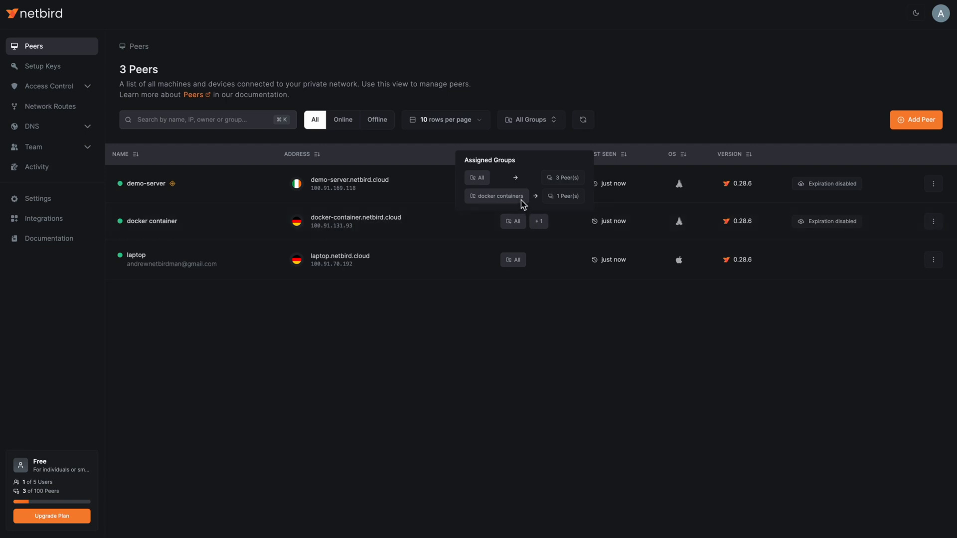
pyautogui.moveTo(139, 193)
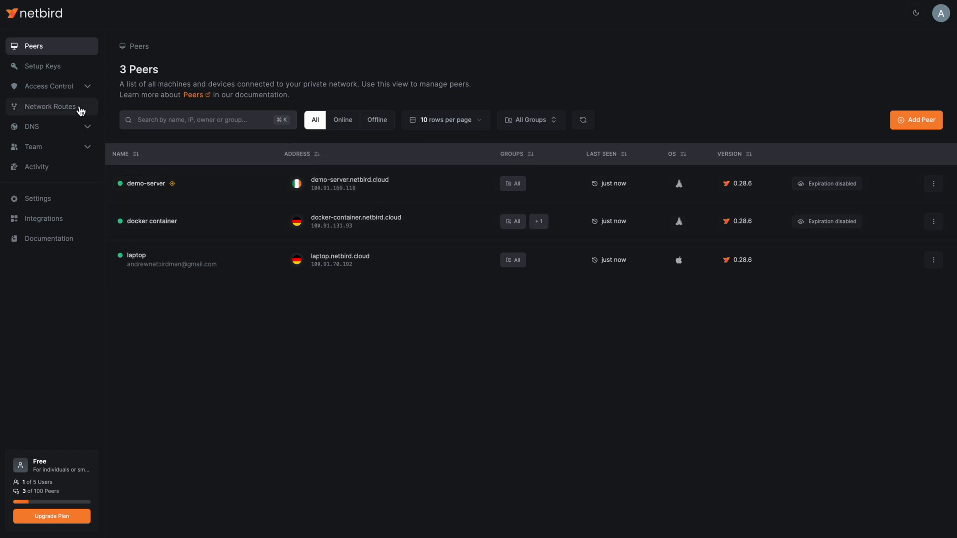
# Draft a TCP port 22 access policy with exit nodes as the source.
pyautogui.click(48, 85)
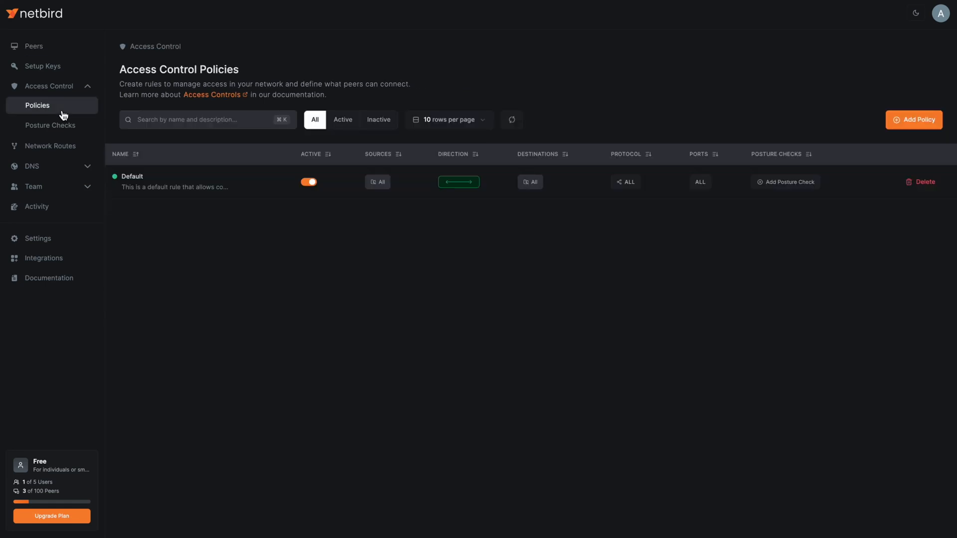
pyautogui.click(914, 120)
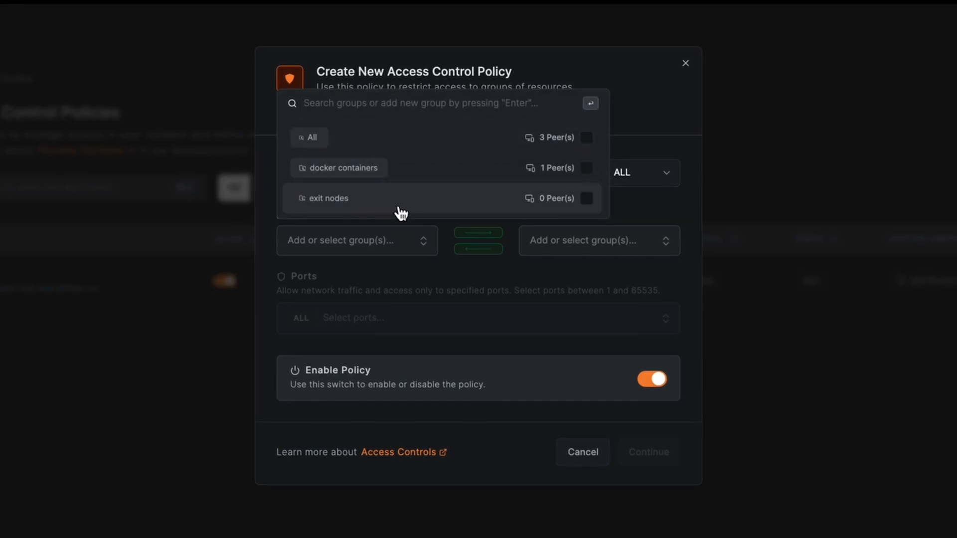
pyautogui.click(328, 197)
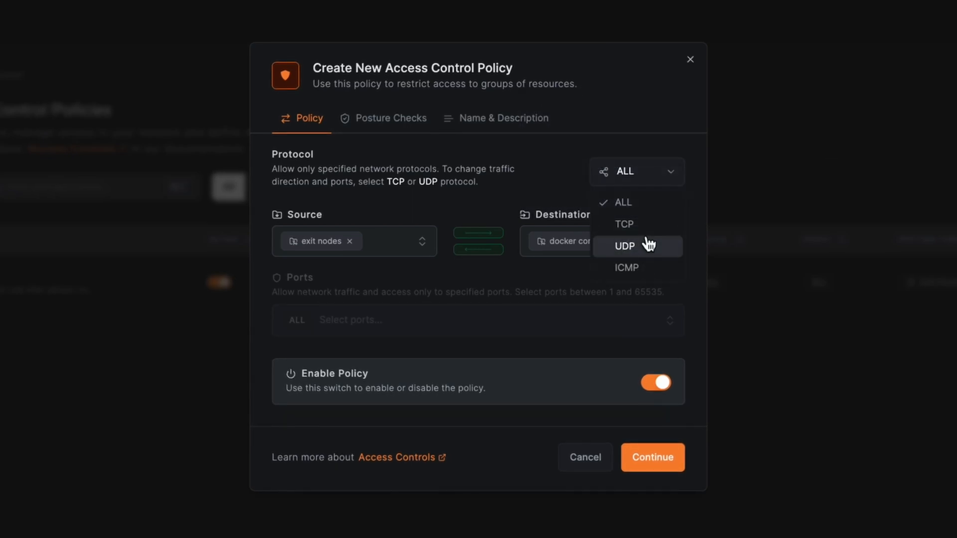
pyautogui.click(623, 224)
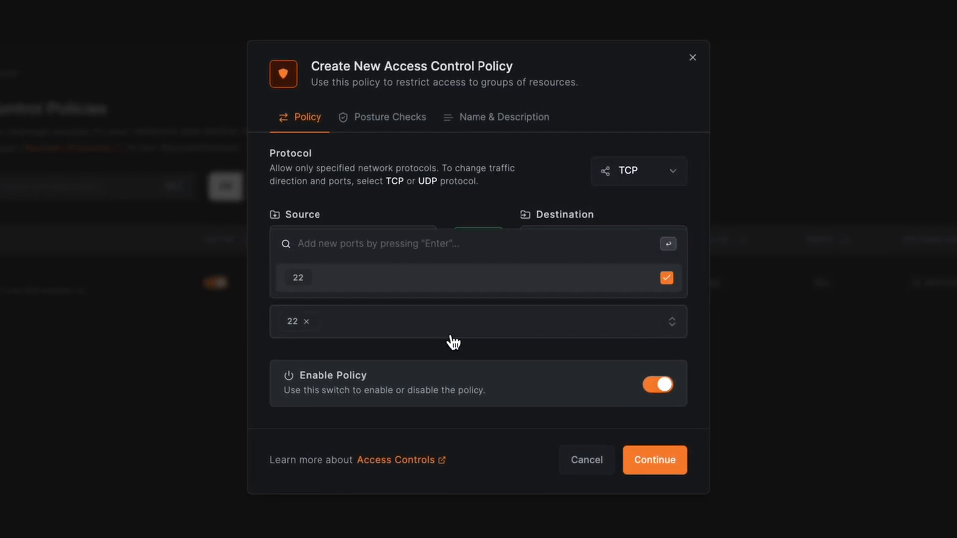
pyautogui.click(653, 460)
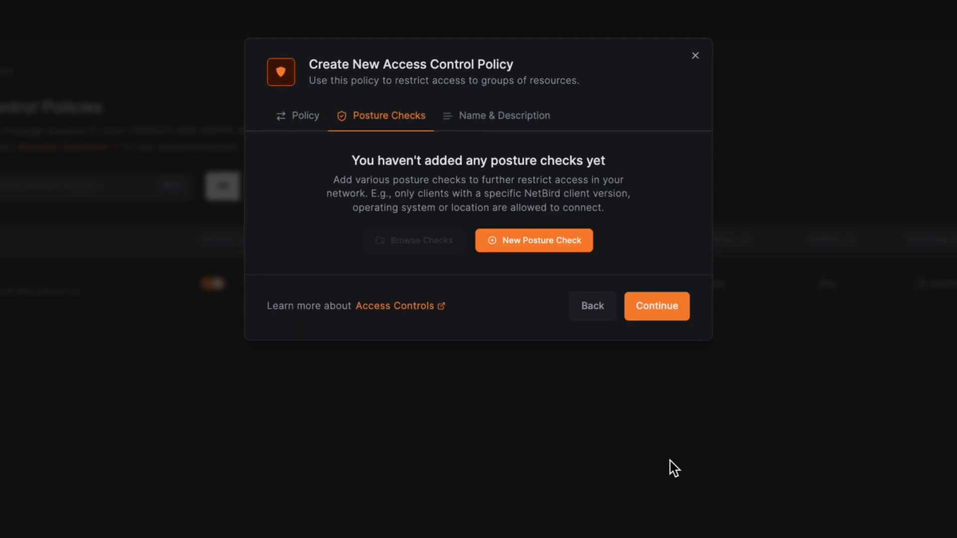
# Open and scroll through the Access Controls documentation page.
pyautogui.click(533, 240)
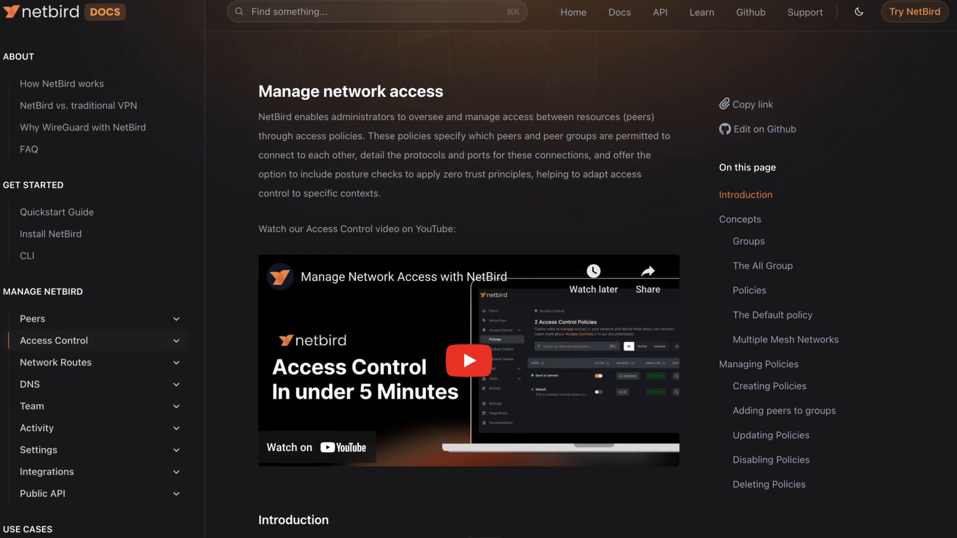
pyautogui.scroll(-3)
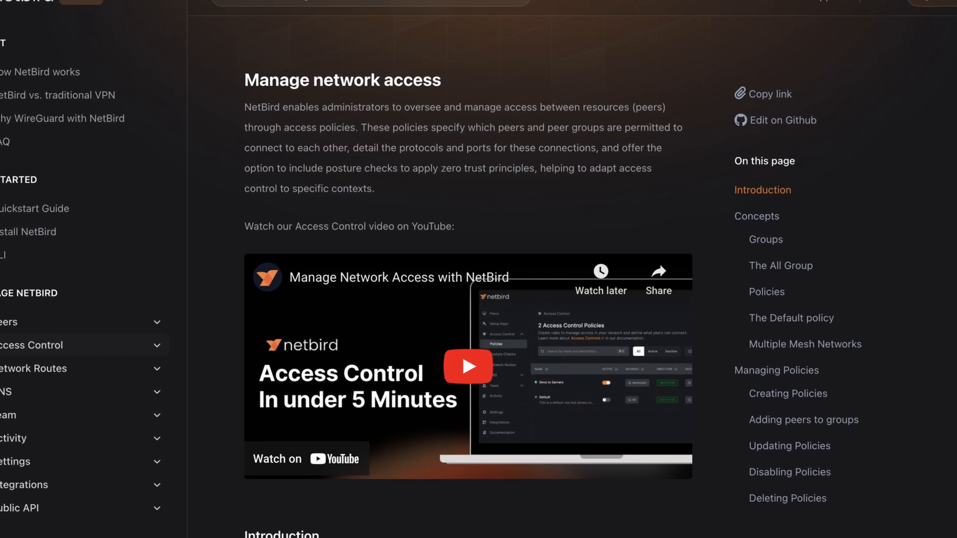
pyautogui.scroll(-3)
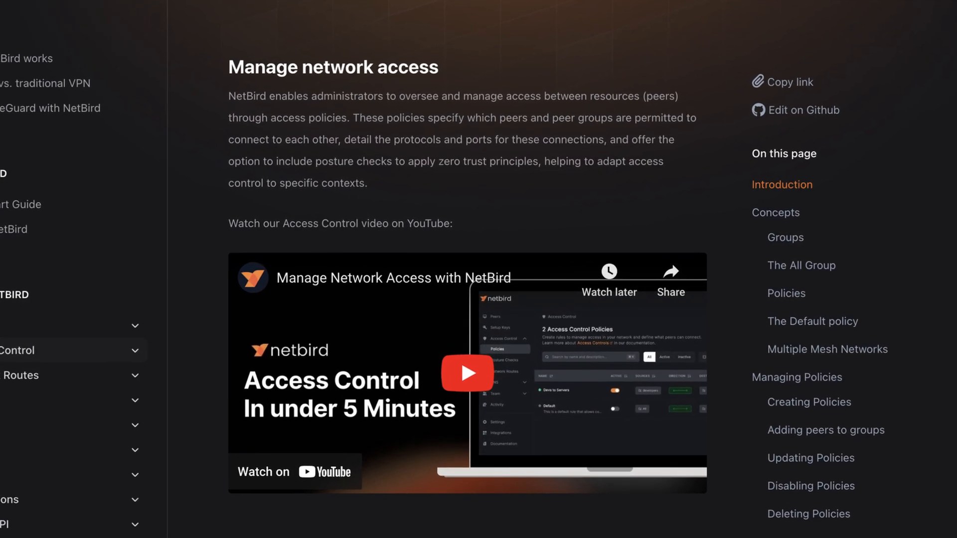